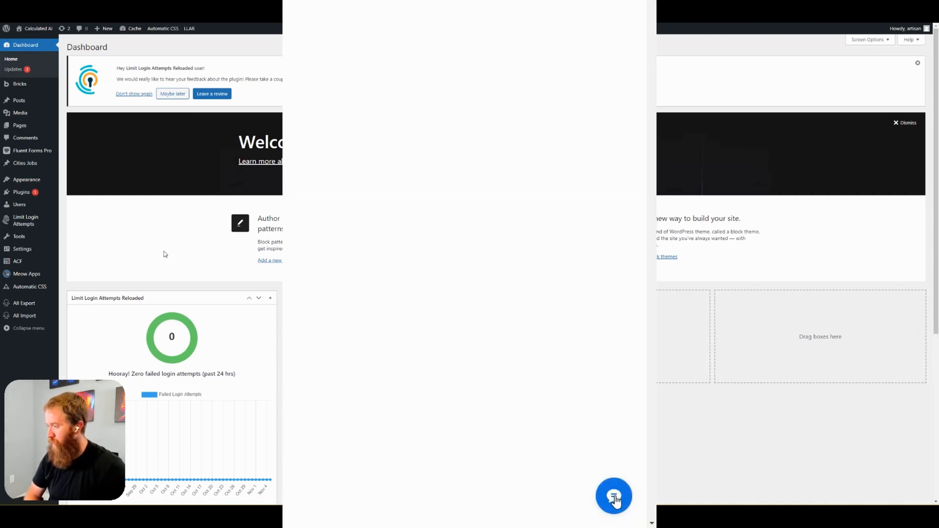
- Go to the Bricks Templates list in the WordPress admin
{"action": "left_click", "coordinate": [613, 495]}
{"action": "type", "text": "?????????"}
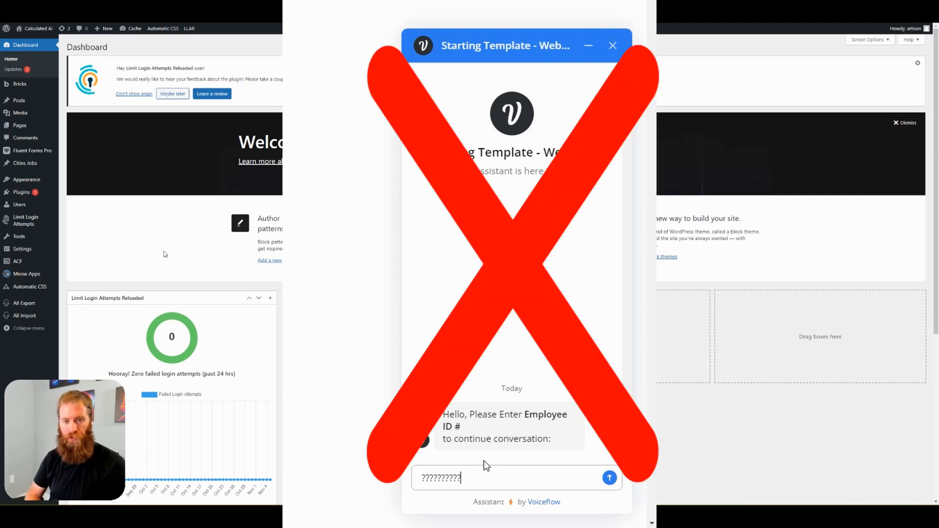
{"action": "left_click", "coordinate": [612, 46]}
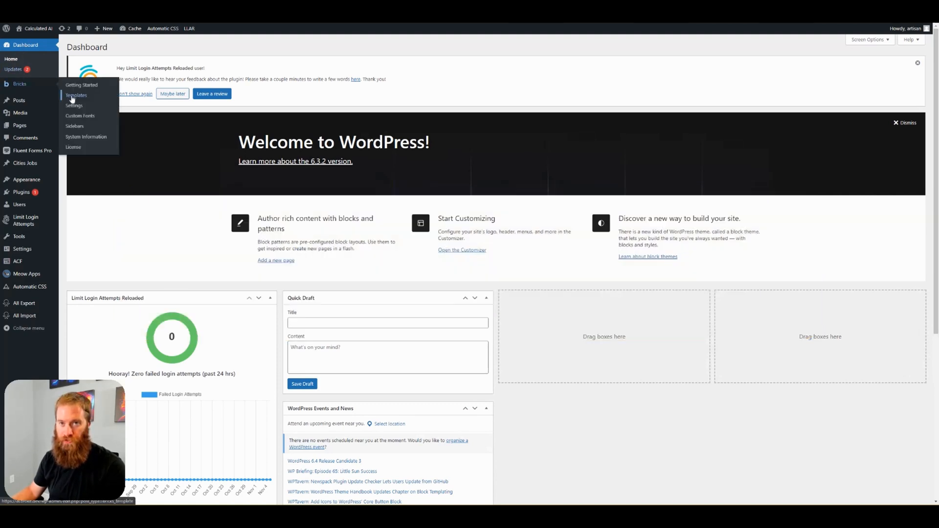
{"action": "left_click", "coordinate": [76, 95]}
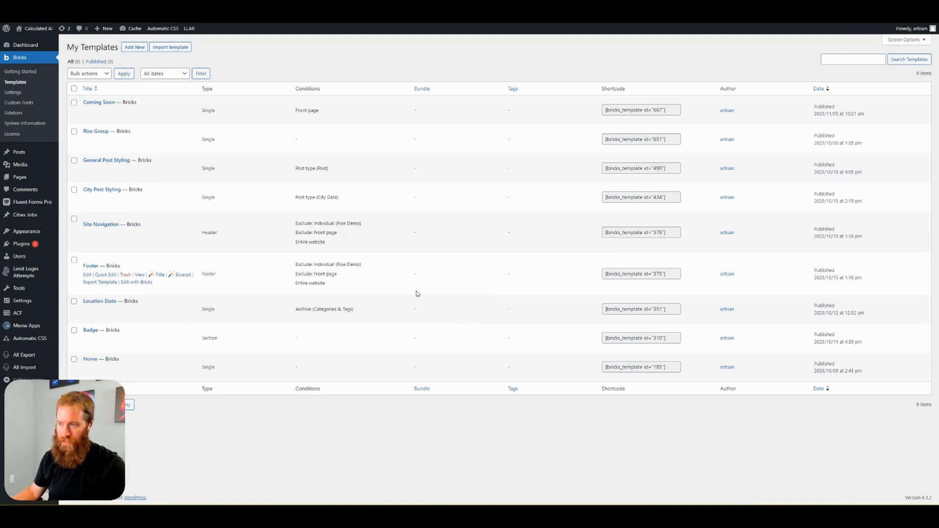
{"action": "mouse_move", "coordinate": [143, 300]}
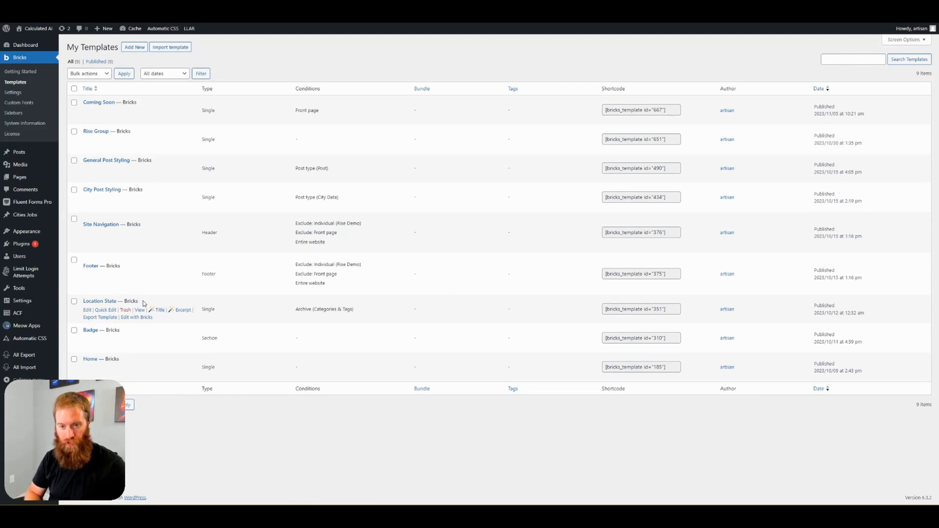
{"action": "mouse_move", "coordinate": [133, 318]}
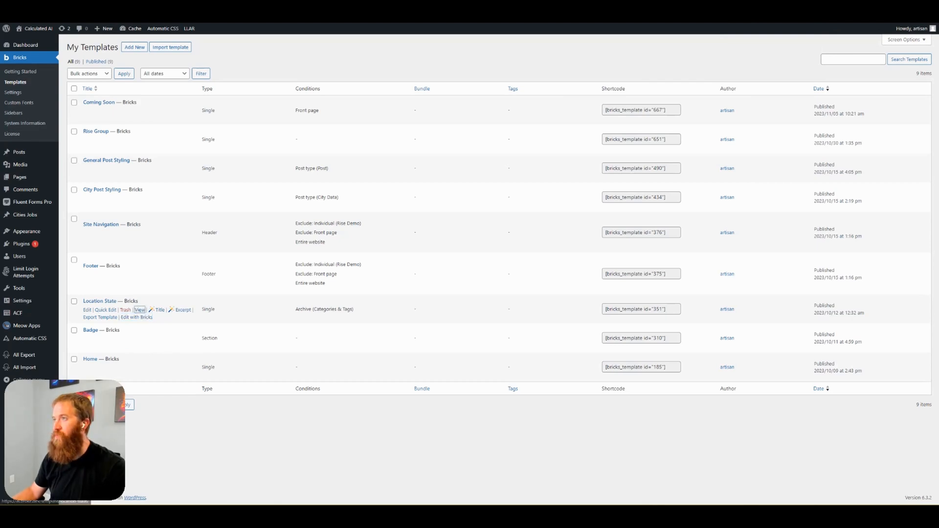
- Preview the Location State template's North Carolina page and start editing it with Bricks
{"action": "left_click", "coordinate": [140, 310]}
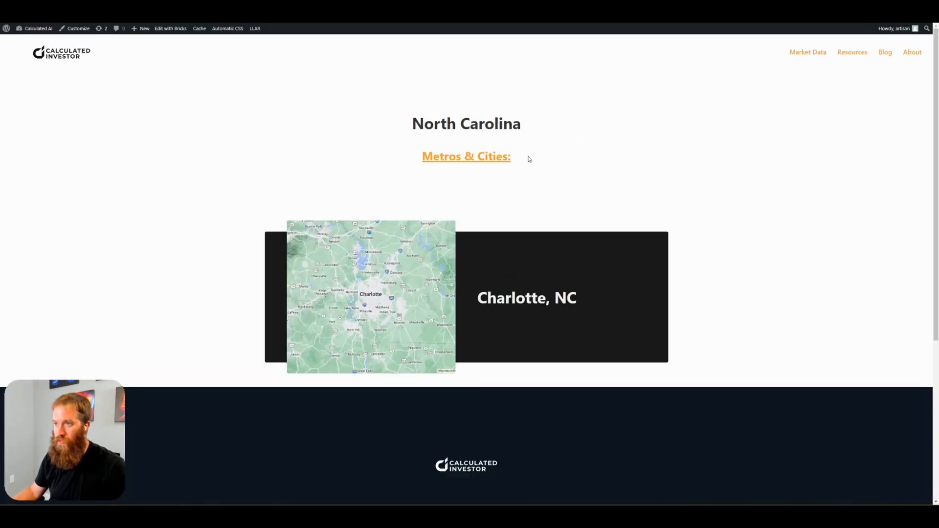
{"action": "scroll", "scroll_direction": "down", "scroll_amount": 3}
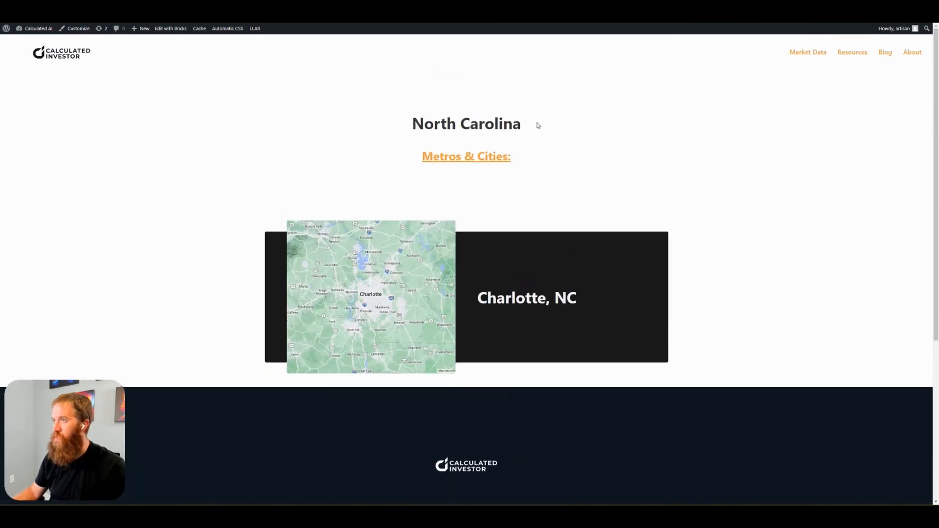
{"action": "left_click", "coordinate": [170, 28]}
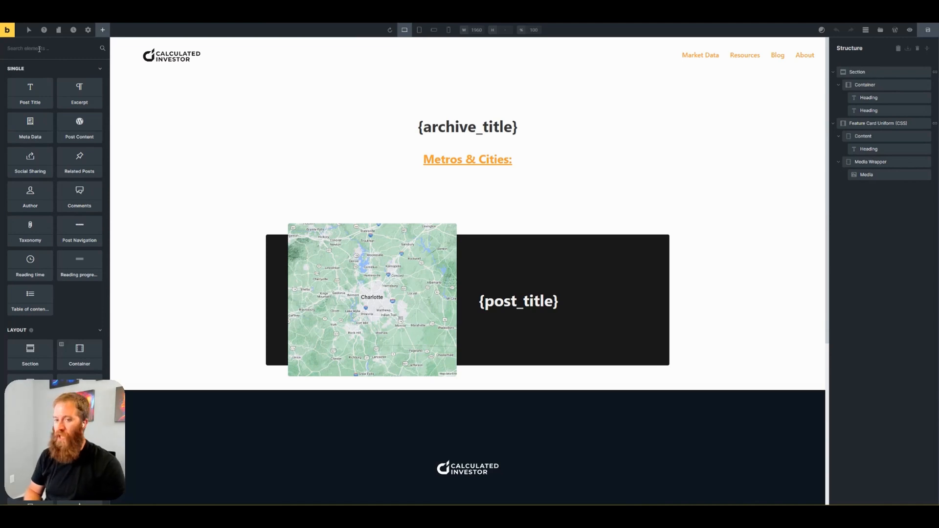
- Insert a Code element with sample custom HTML below the city card
{"action": "scroll", "scroll_direction": "down", "scroll_amount": 3}
{"action": "type", "text": "code"}
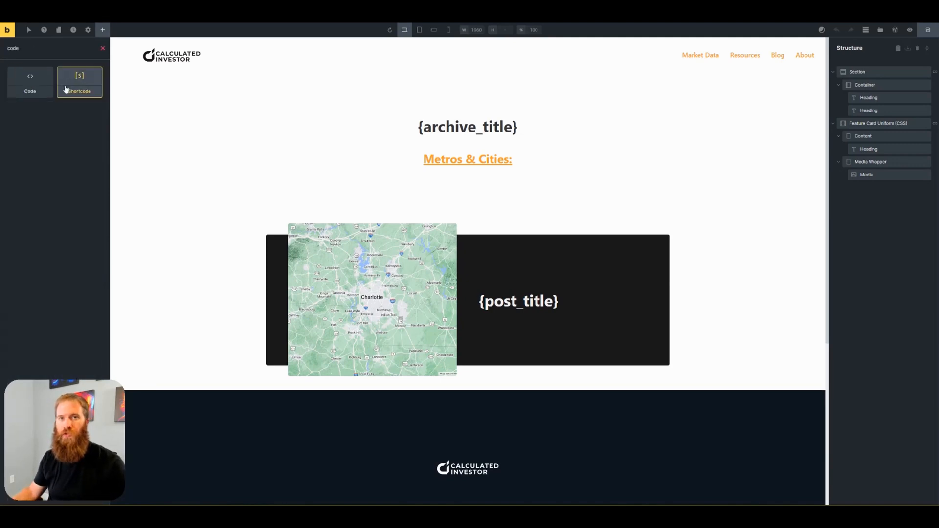
{"action": "left_click", "coordinate": [31, 82]}
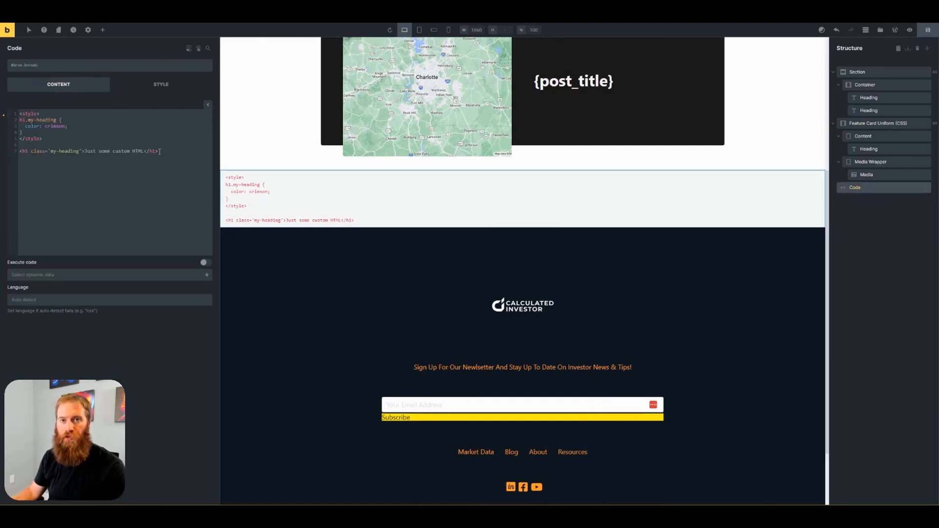
{"action": "mouse_move", "coordinate": [166, 163]}
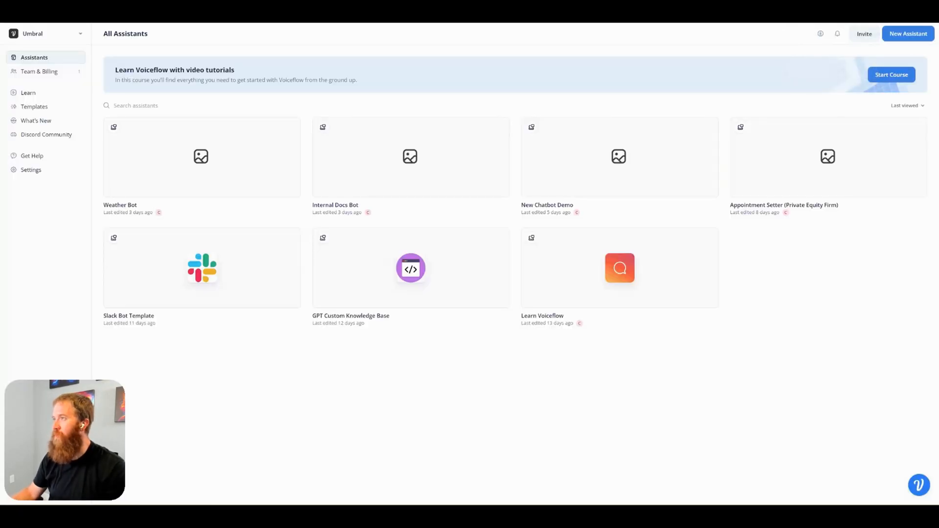
{"action": "mouse_move", "coordinate": [201, 157]}
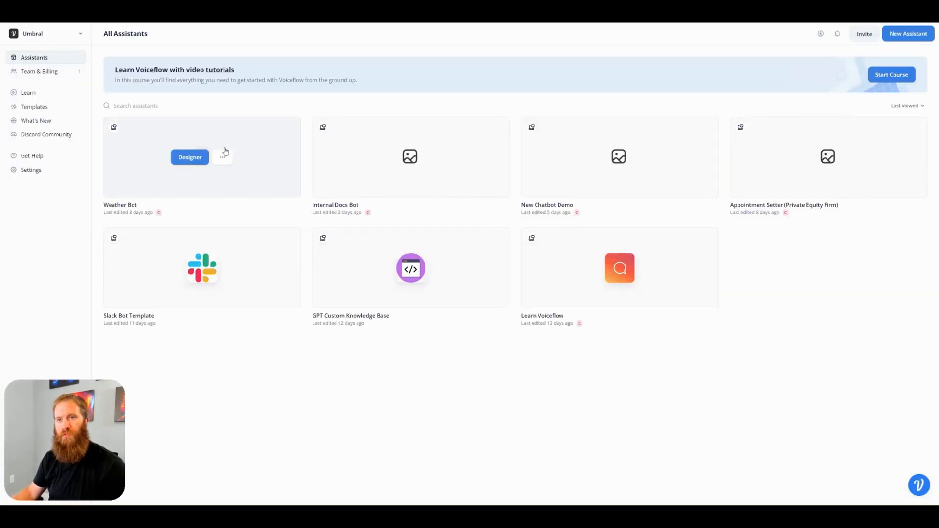
- Enter the Weather Bot assistant's Designer from the All Assistants list
{"action": "left_click", "coordinate": [201, 157]}
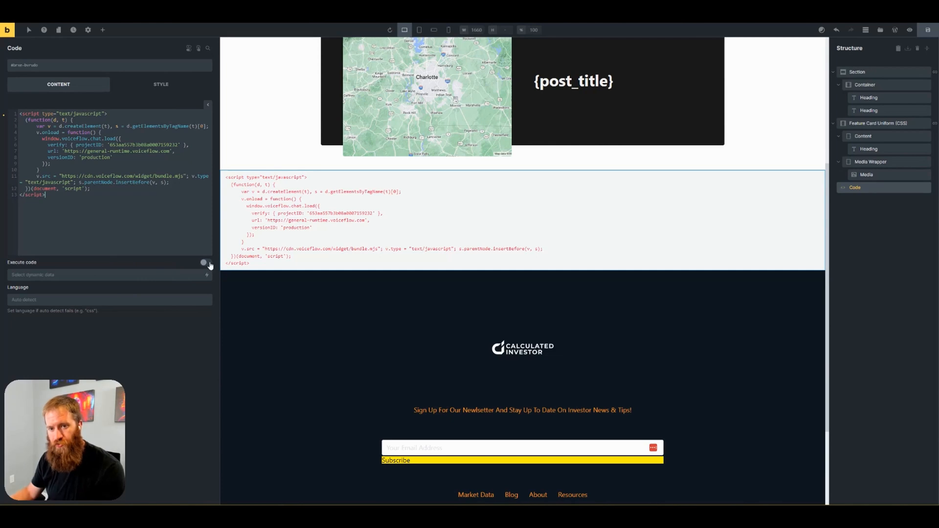
- Enable Execute code on the Voiceflow embed script and save the Location State template
{"action": "left_click", "coordinate": [206, 262]}
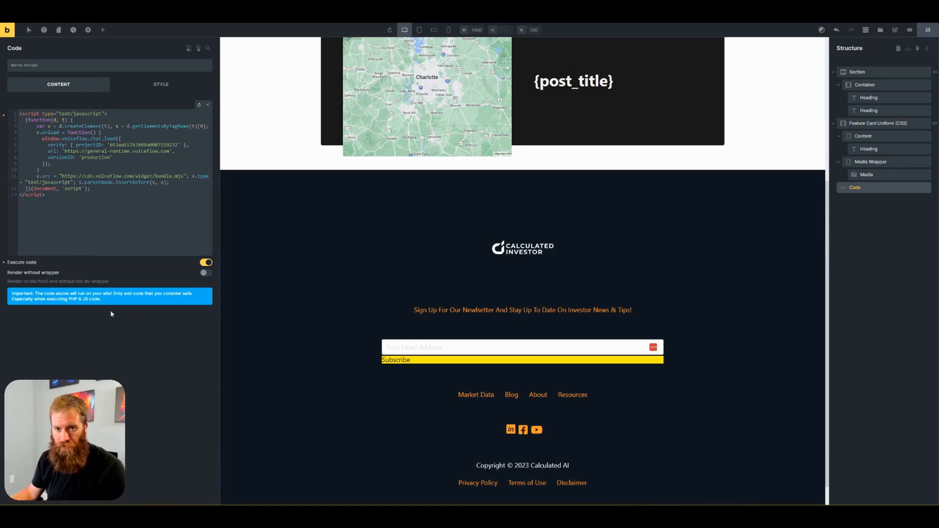
{"action": "mouse_move", "coordinate": [879, 43]}
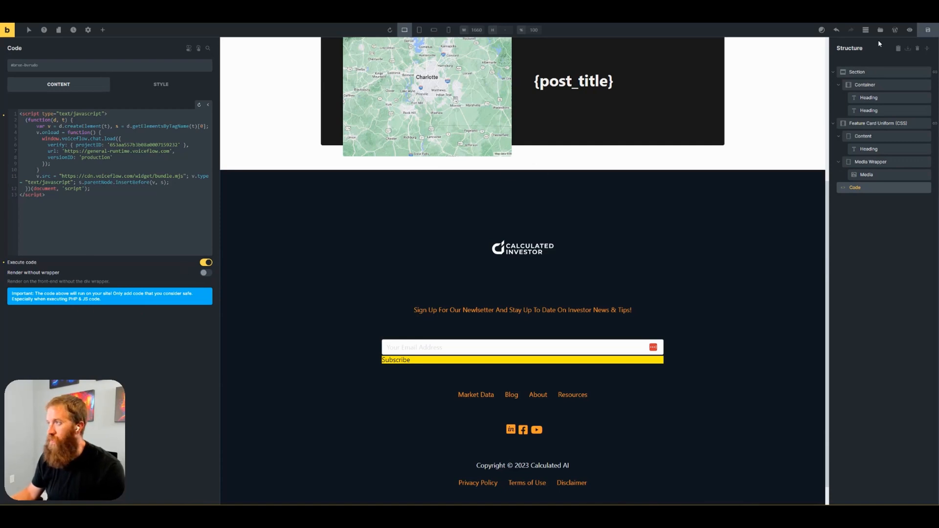
{"action": "left_click", "coordinate": [927, 30]}
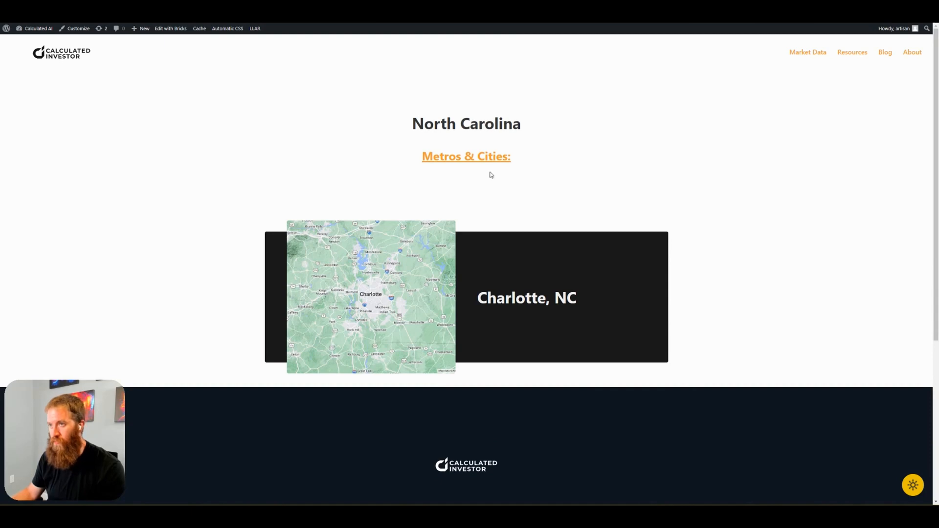
{"action": "mouse_move", "coordinate": [310, 231]}
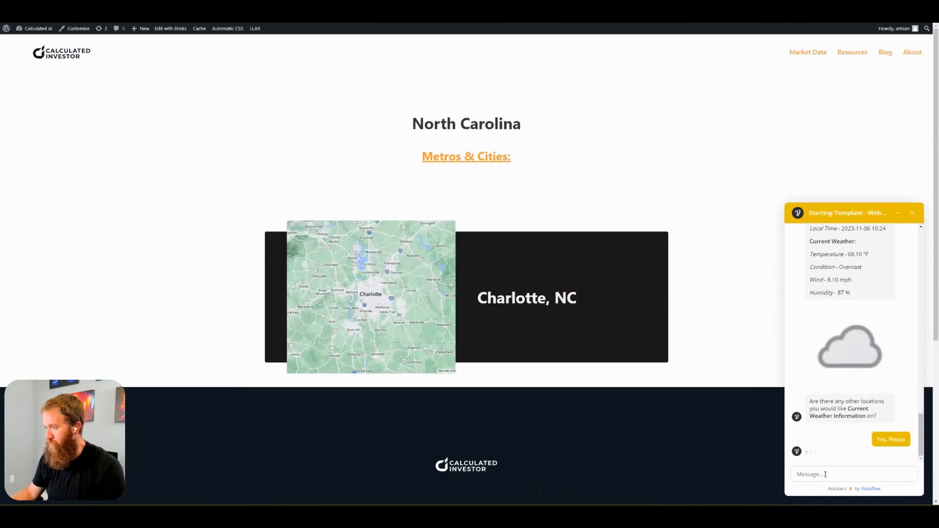
- Ask the embedded weather bot for Austin, TX weather on the North Carolina page
{"action": "left_click", "coordinate": [890, 439]}
{"action": "type", "text": "austin, tx"}
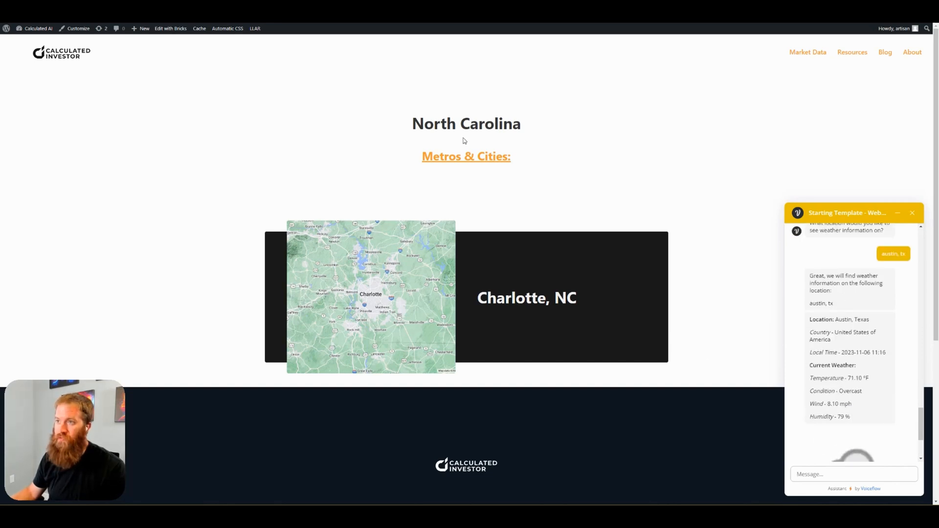
{"action": "mouse_move", "coordinate": [807, 52]}
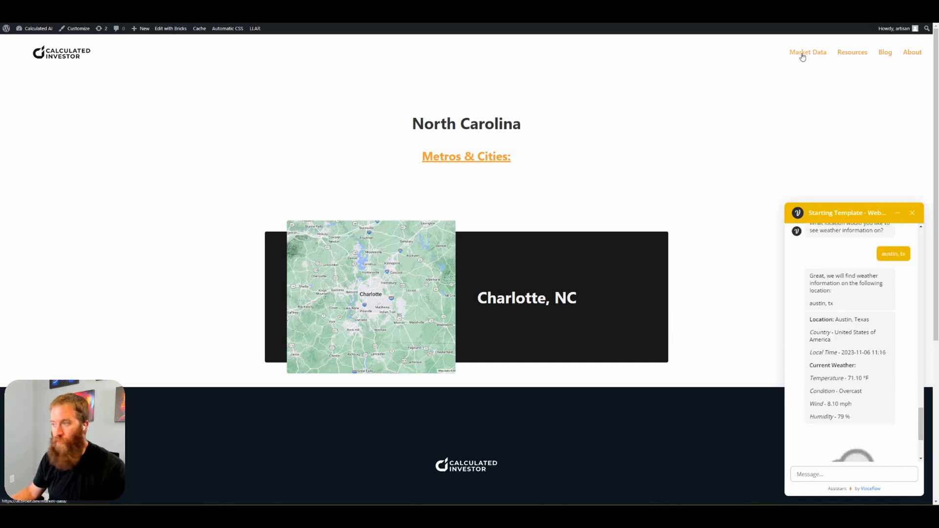
- Check the Market Data page, return to North Carolina and reopen the chat assistant
{"action": "left_click", "coordinate": [806, 52]}
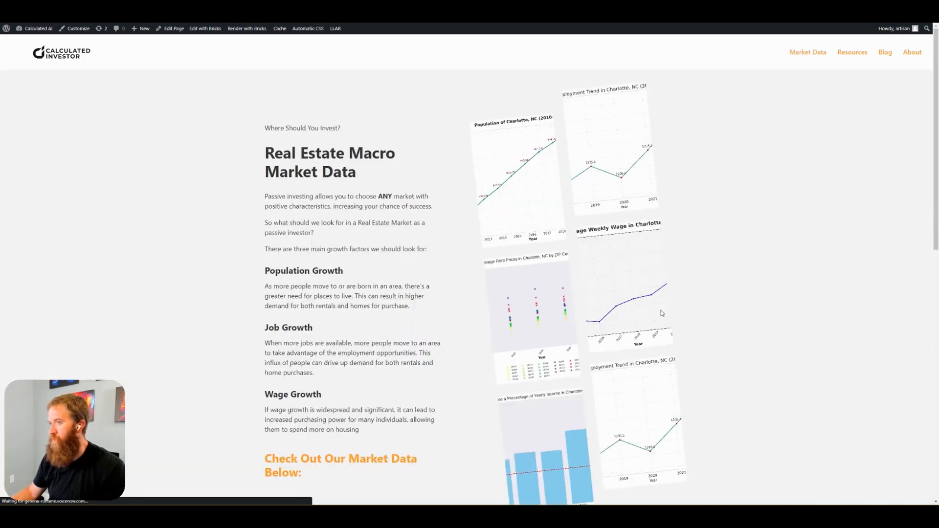
{"action": "scroll", "scroll_direction": "down", "scroll_amount": 3}
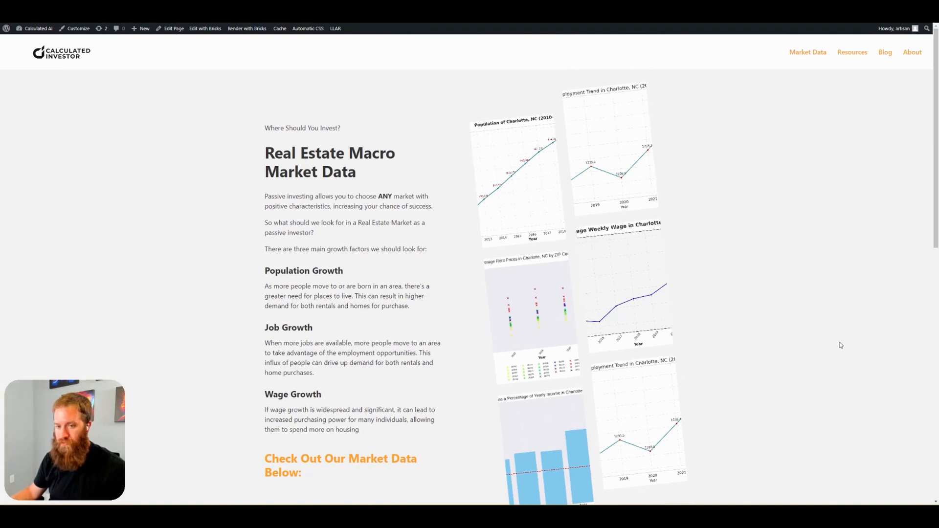
{"action": "scroll", "scroll_direction": "down", "scroll_amount": 3}
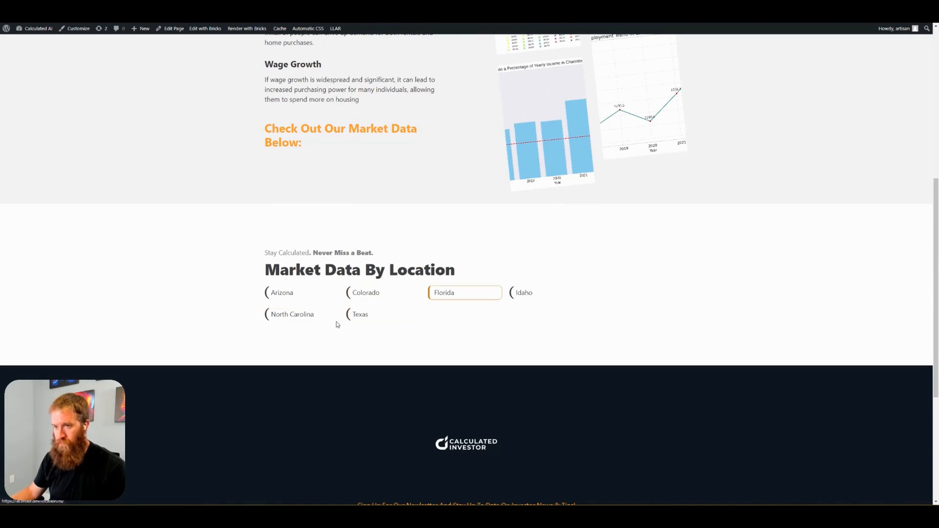
{"action": "left_click", "coordinate": [293, 314]}
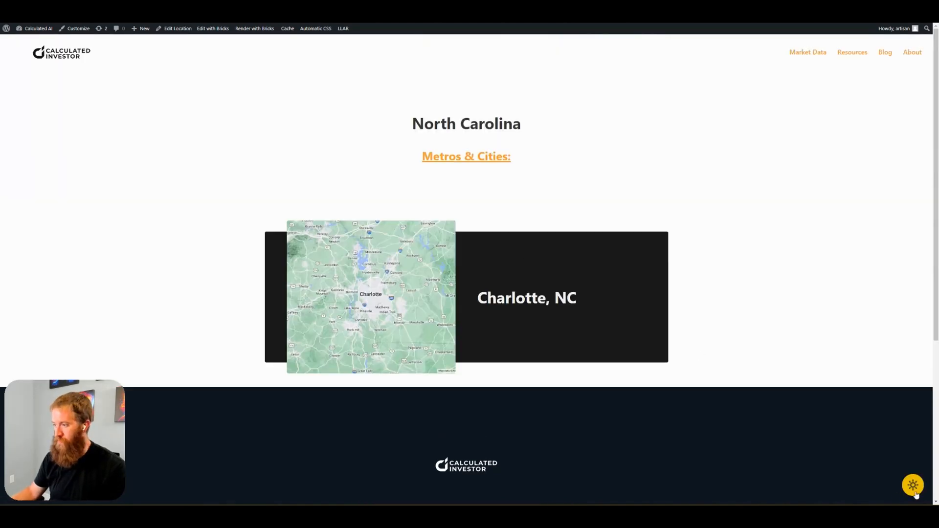
{"action": "left_click", "coordinate": [913, 486]}
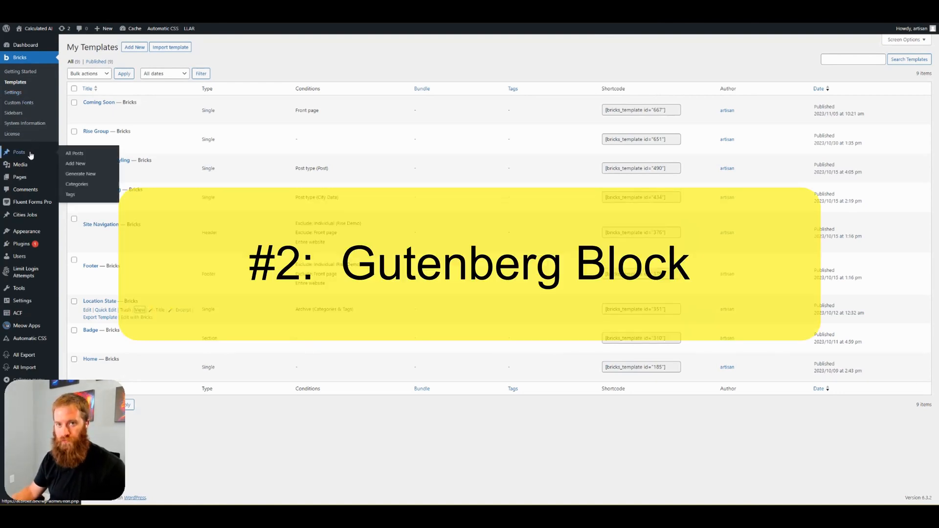
- View the live 'Understanding the Capital Stack in Real Estate Investments' post from All Posts
{"action": "left_click", "coordinate": [74, 153]}
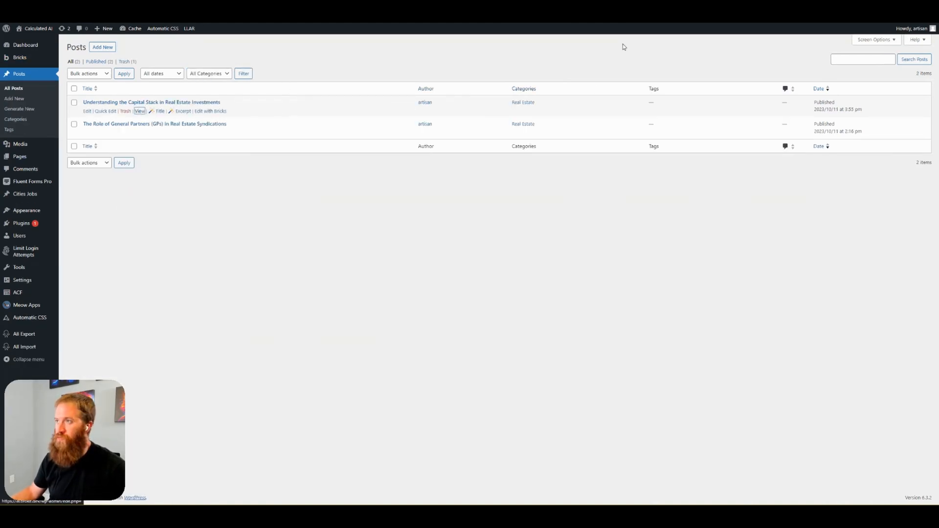
{"action": "left_click", "coordinate": [140, 110]}
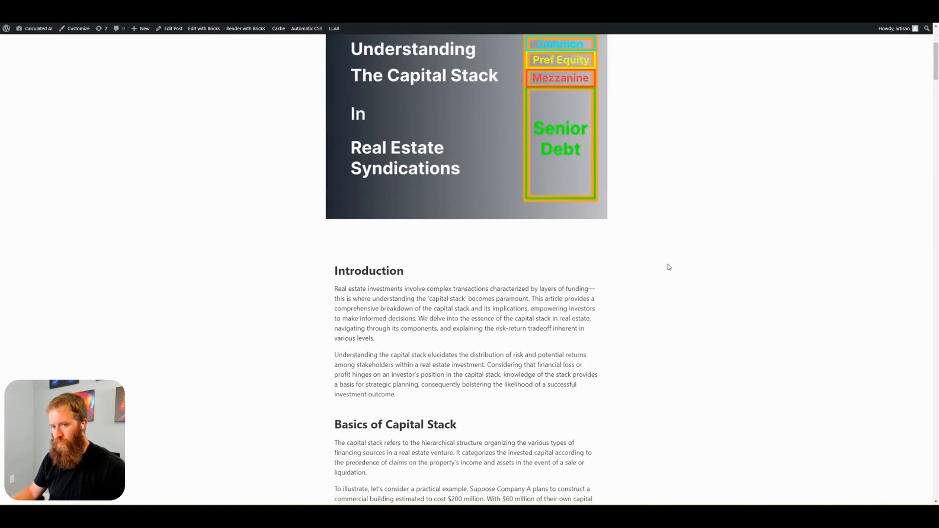
{"action": "scroll", "scroll_direction": "down", "scroll_amount": 3}
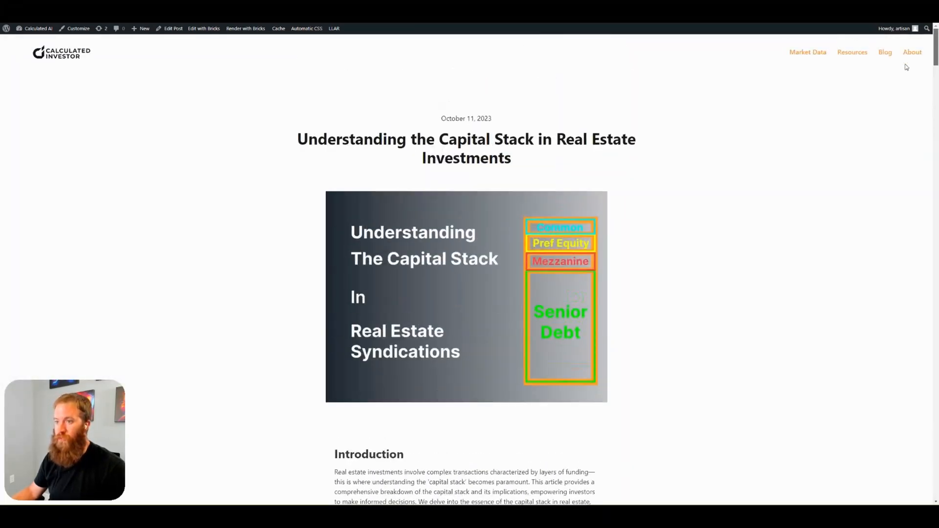
{"action": "scroll", "scroll_direction": "down", "scroll_amount": 3}
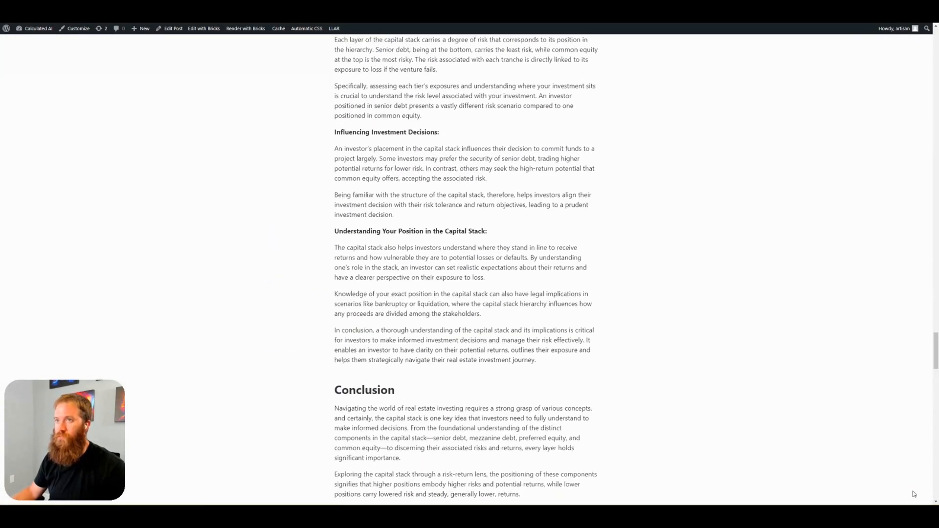
{"action": "scroll", "scroll_direction": "up", "scroll_amount": 3}
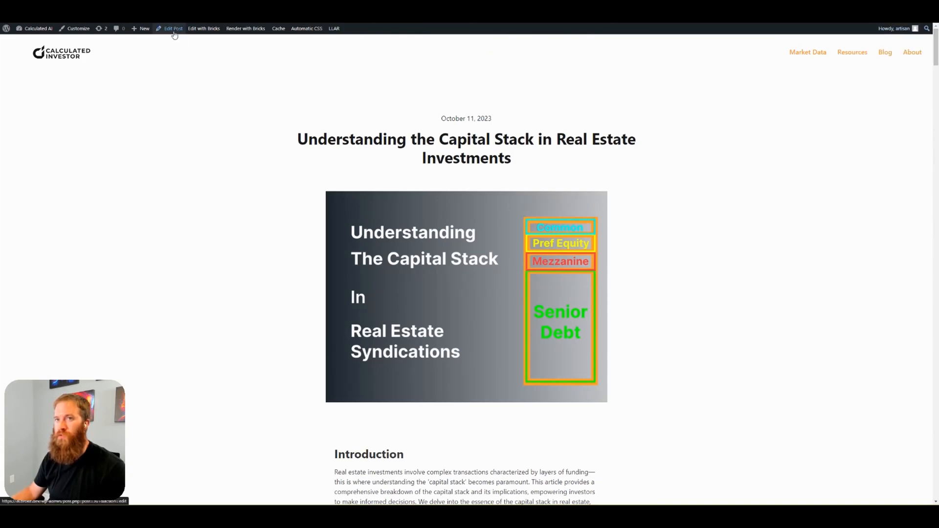
- Edit the post in the block editor and add a Custom HTML block after the last paragraph
{"action": "left_click", "coordinate": [173, 28]}
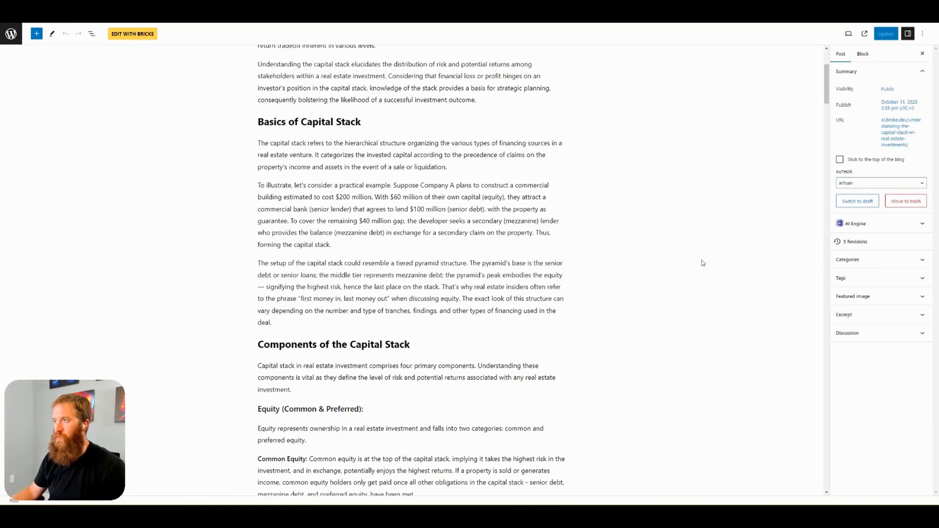
{"action": "scroll", "scroll_direction": "down", "scroll_amount": 3}
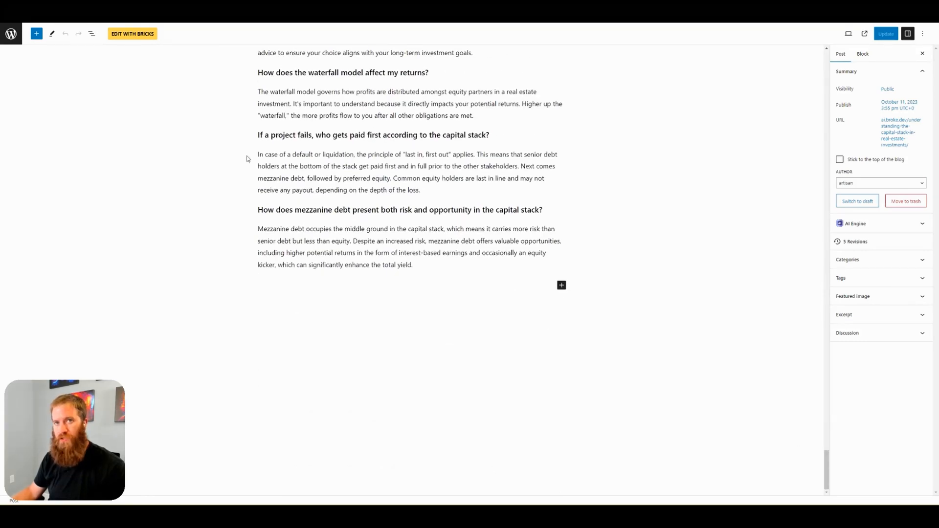
{"action": "left_click", "coordinate": [562, 285]}
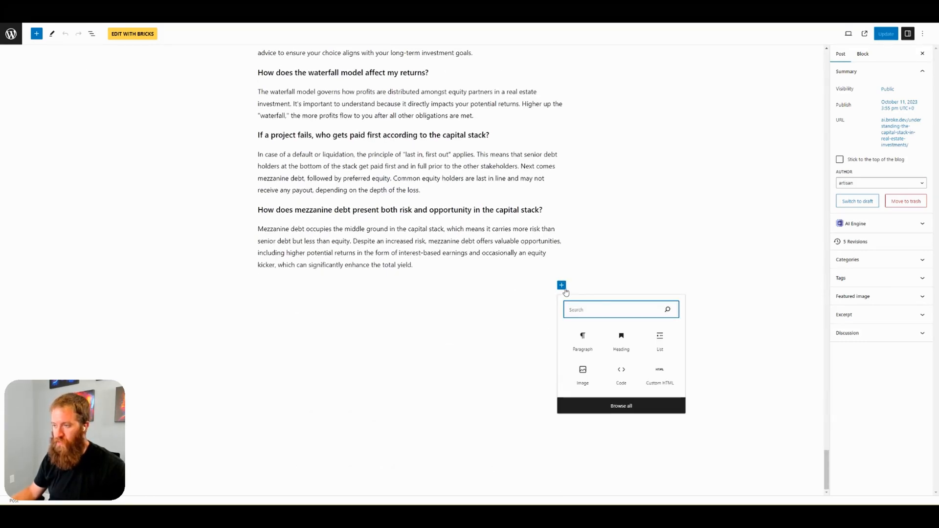
{"action": "type", "text": "html"}
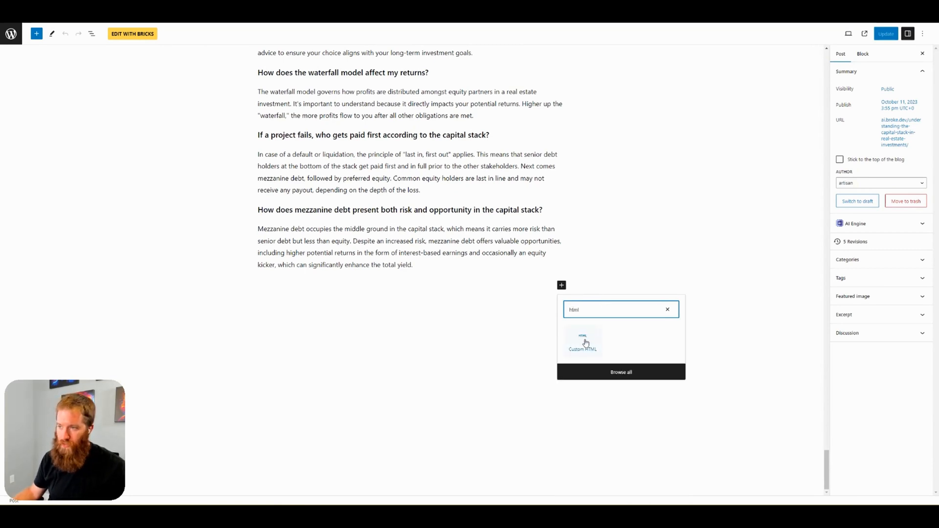
{"action": "left_click", "coordinate": [582, 341]}
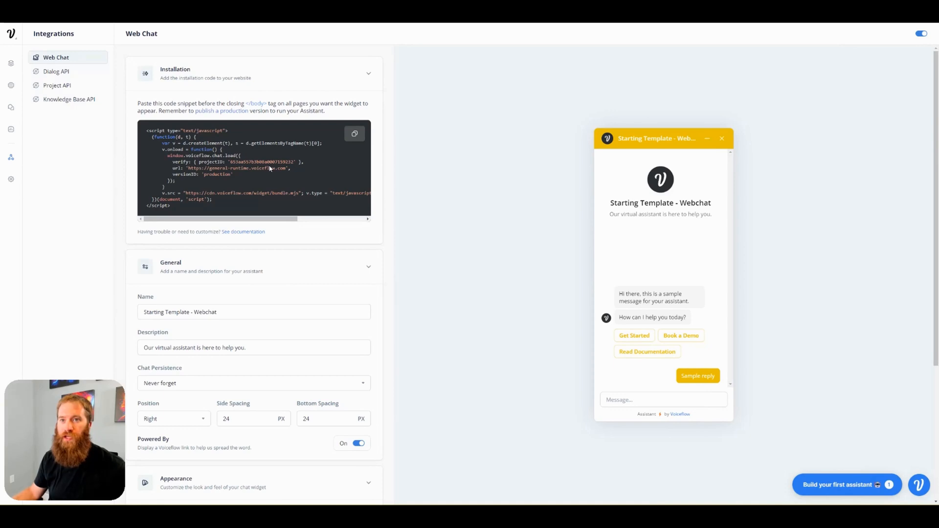
- Copy the Web Chat installation code snippet from Voiceflow's Integrations page
{"action": "left_click", "coordinate": [354, 134]}
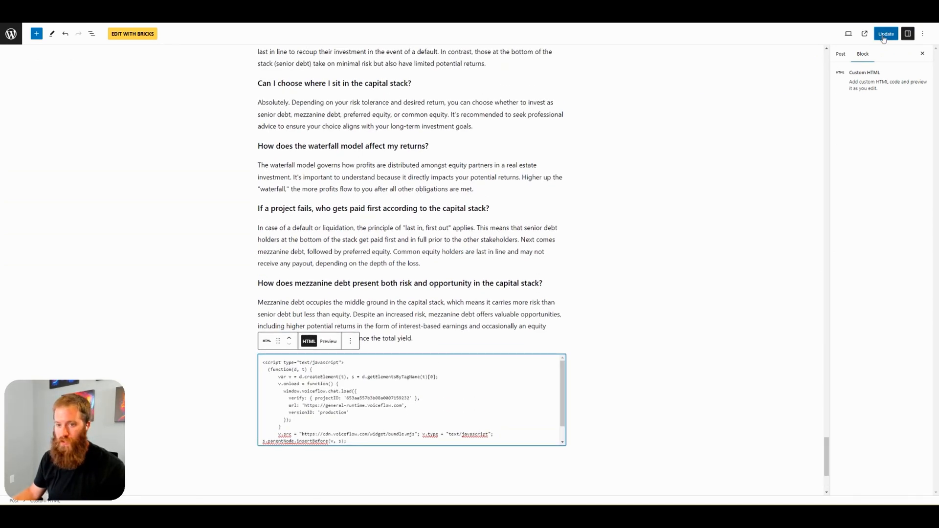
- Update the Capital Stack post with the Voiceflow chat script in its HTML block
{"action": "left_click", "coordinate": [886, 33]}
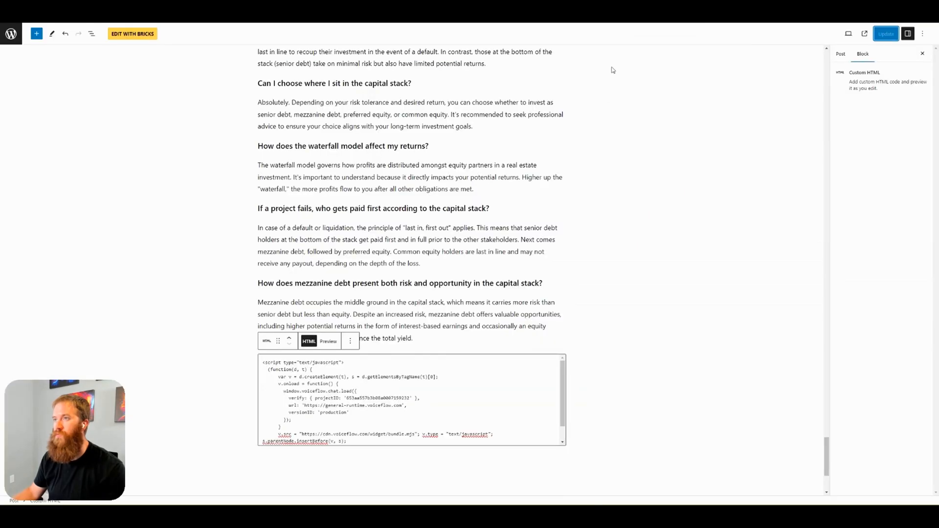
{"action": "scroll", "scroll_direction": "up", "scroll_amount": 3}
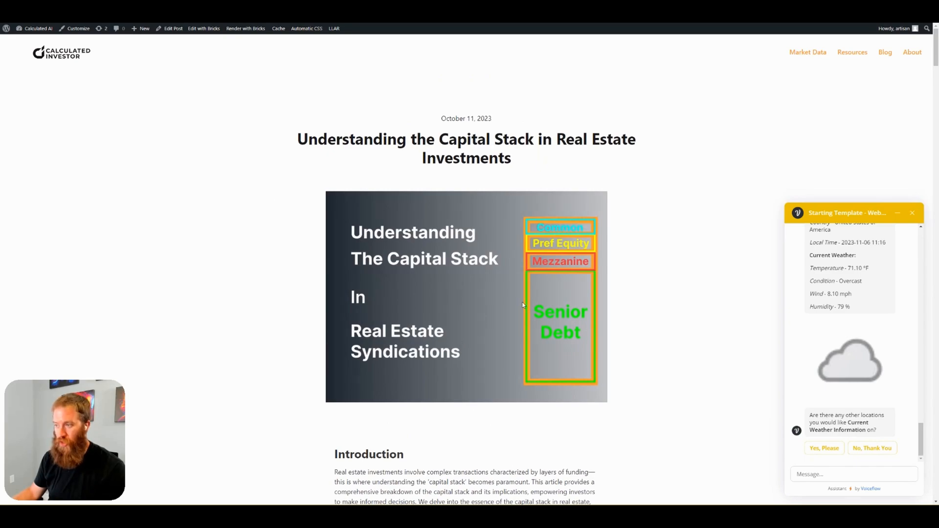
- Open the featured General Partners post on the live site and scroll to its footer, seeing no chatbot
{"action": "scroll", "scroll_direction": "down", "scroll_amount": 3}
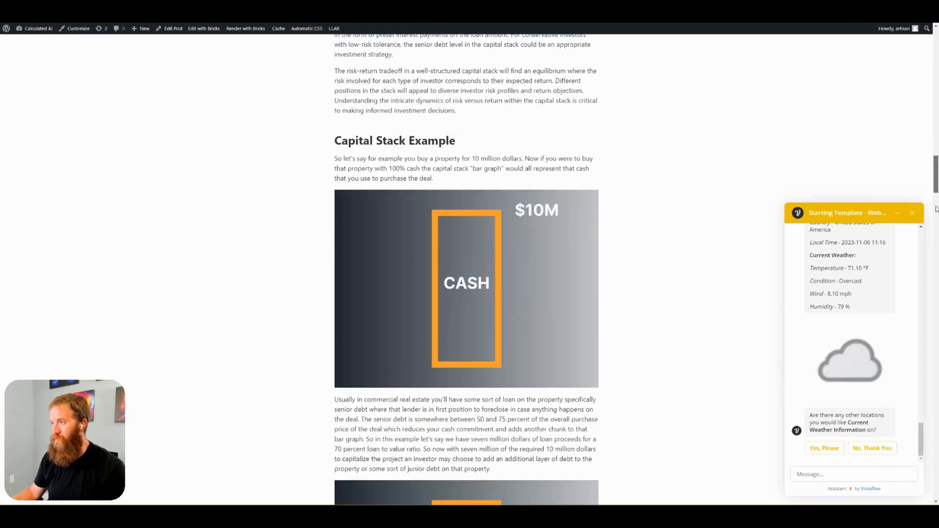
{"action": "scroll", "scroll_direction": "down", "scroll_amount": 3}
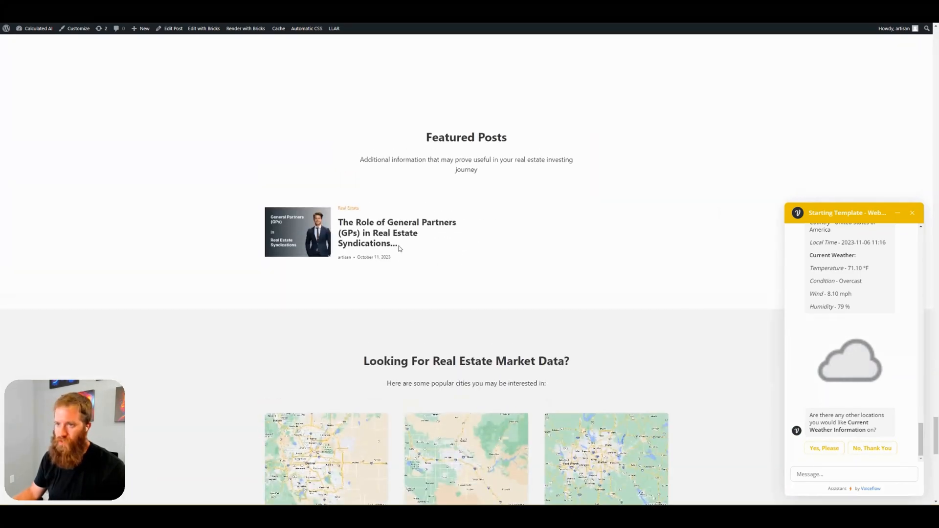
{"action": "left_click", "coordinate": [396, 232]}
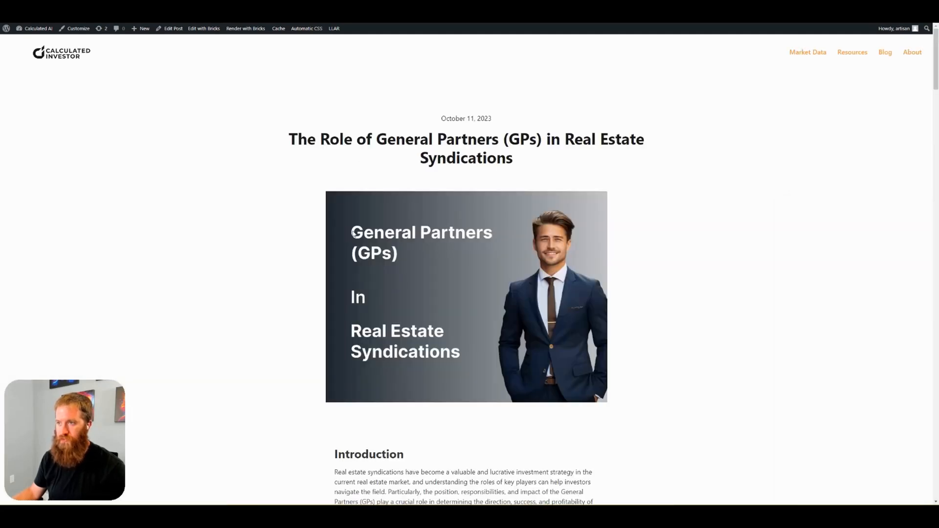
{"action": "scroll", "scroll_direction": "down", "scroll_amount": 3}
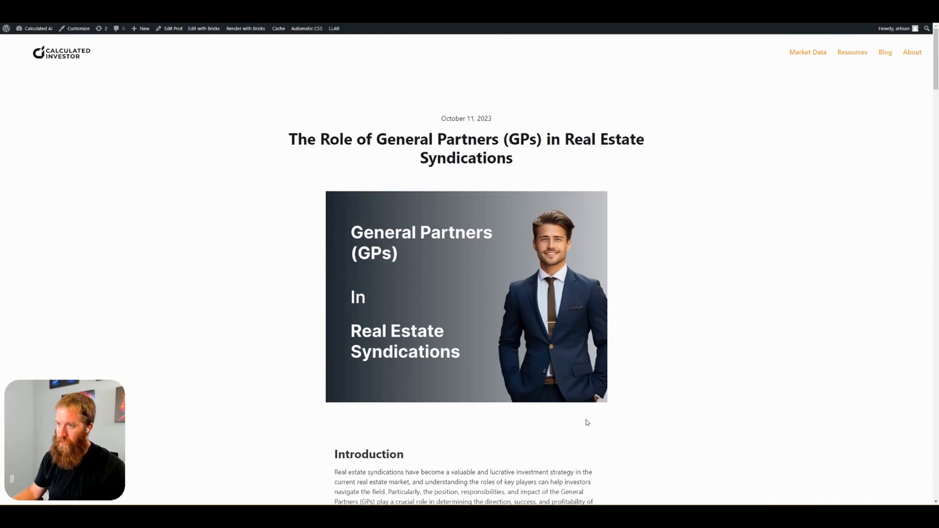
{"action": "scroll", "scroll_direction": "down", "scroll_amount": 3}
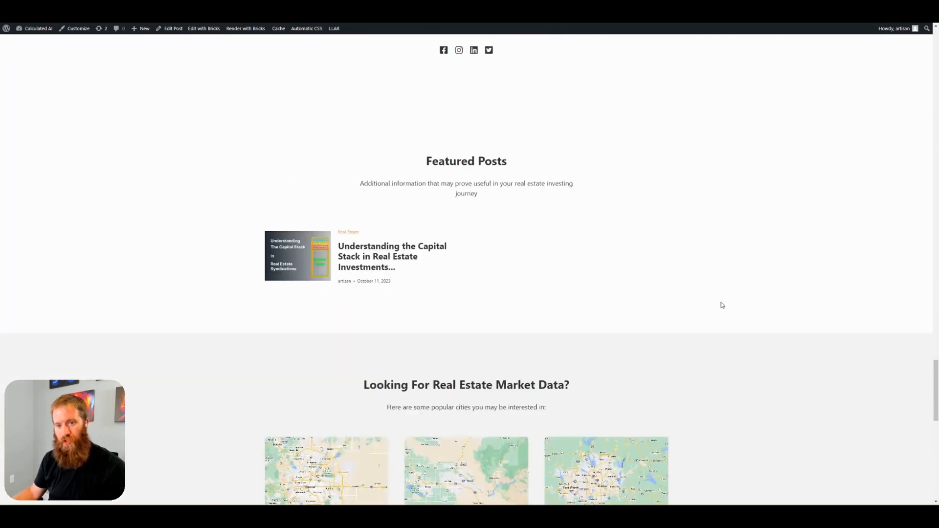
{"action": "scroll", "scroll_direction": "down", "scroll_amount": 3}
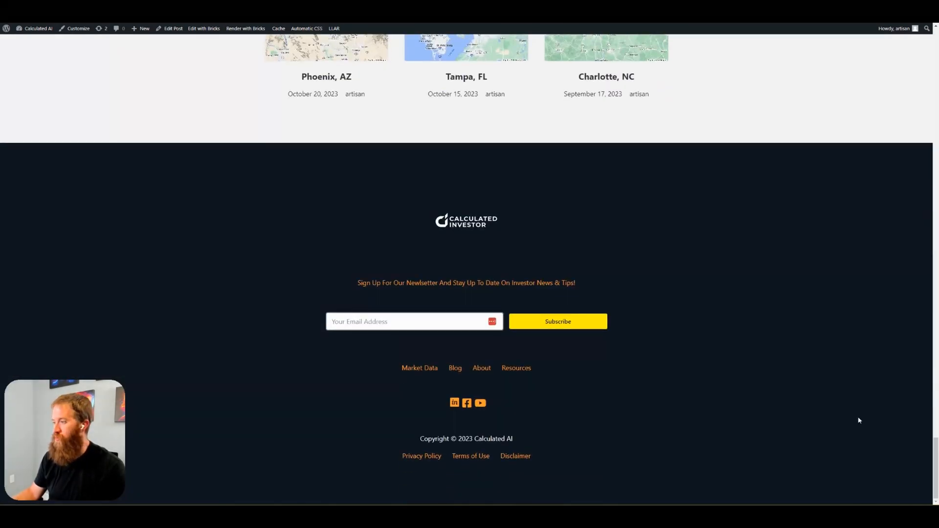
{"action": "mouse_move", "coordinate": [863, 450]}
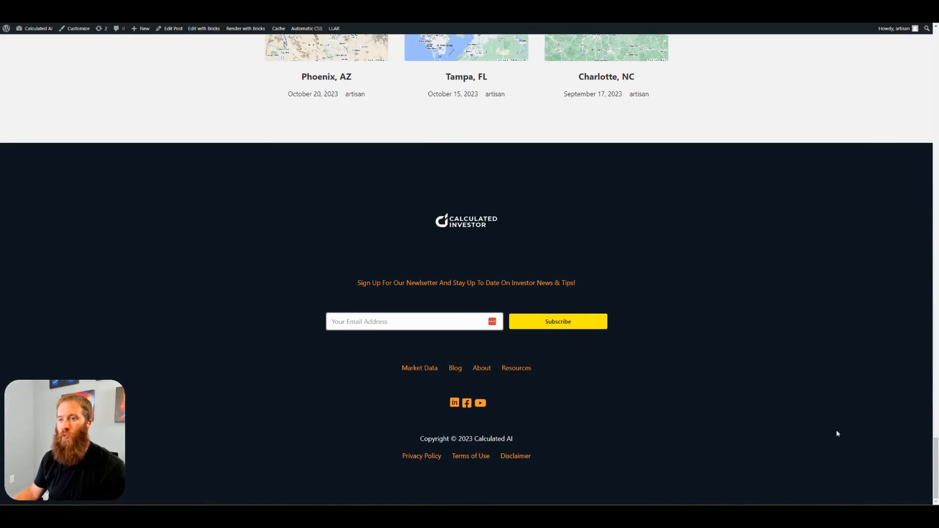
{"action": "mouse_move", "coordinate": [819, 430]}
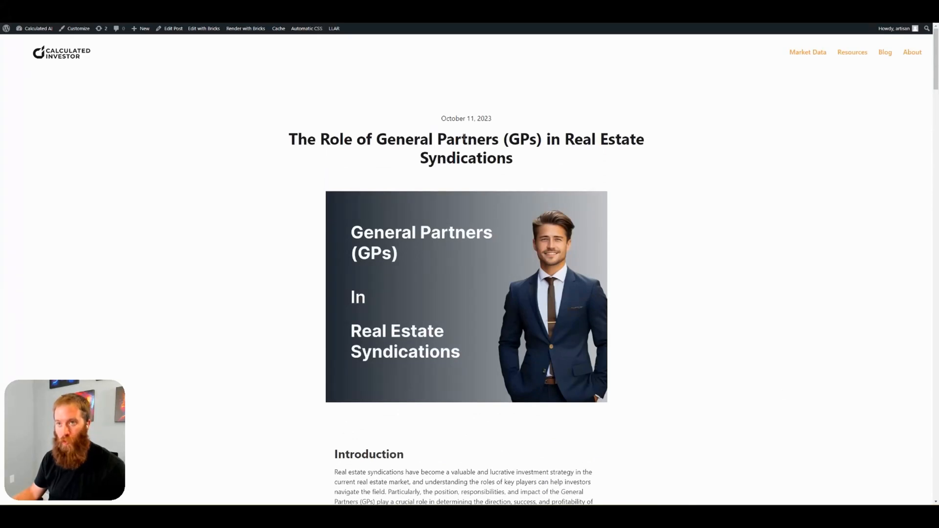
{"action": "mouse_move", "coordinate": [692, 233]}
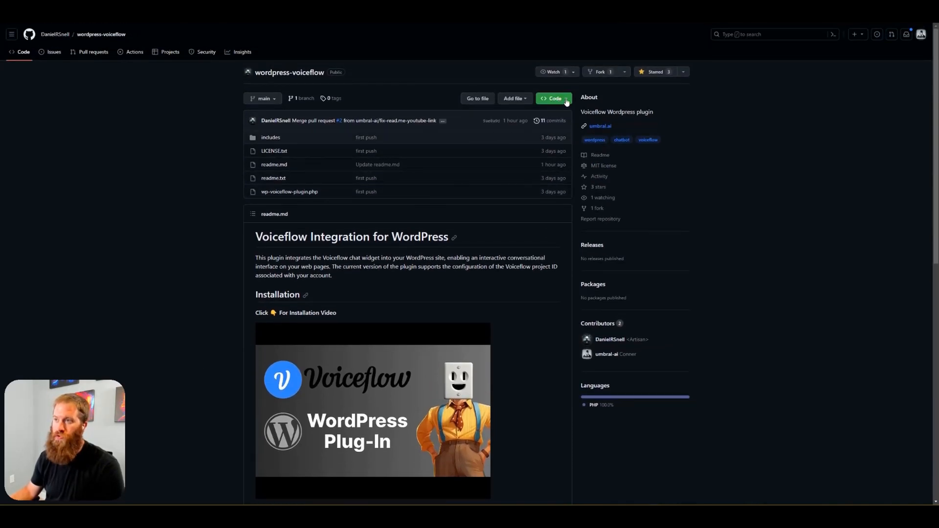
- Download the wordpress-voiceflow repository as a ZIP from the Code menu
{"action": "left_click", "coordinate": [552, 97]}
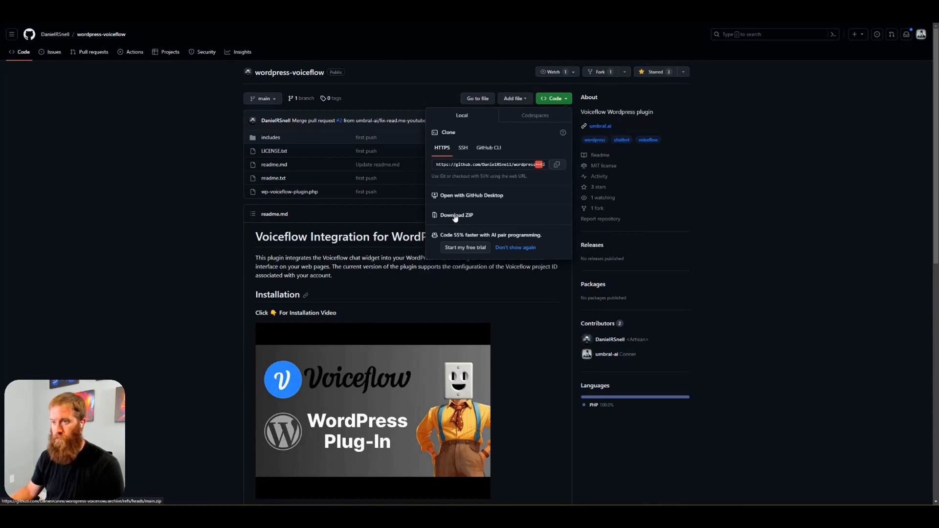
{"action": "left_click", "coordinate": [457, 214]}
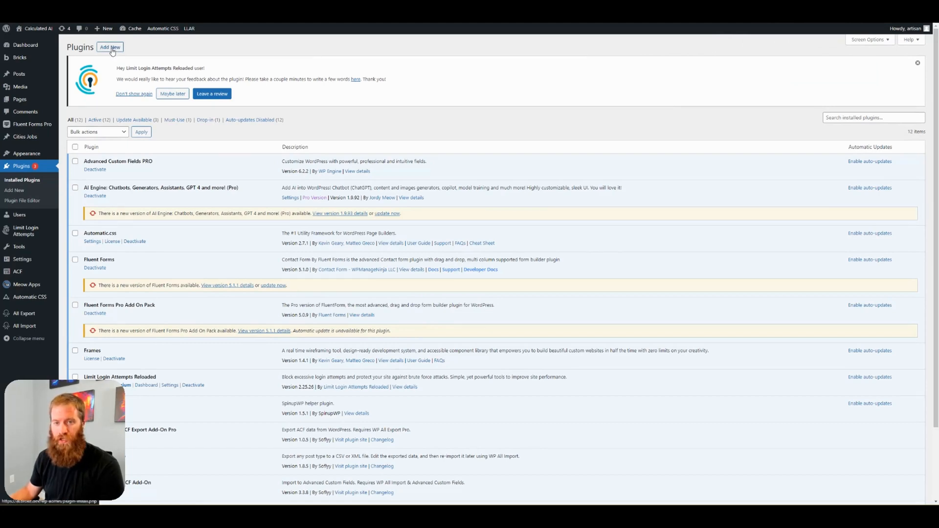
- Upload the Voiceflow plugin ZIP via Add New, install it and activate it
{"action": "left_click", "coordinate": [109, 47]}
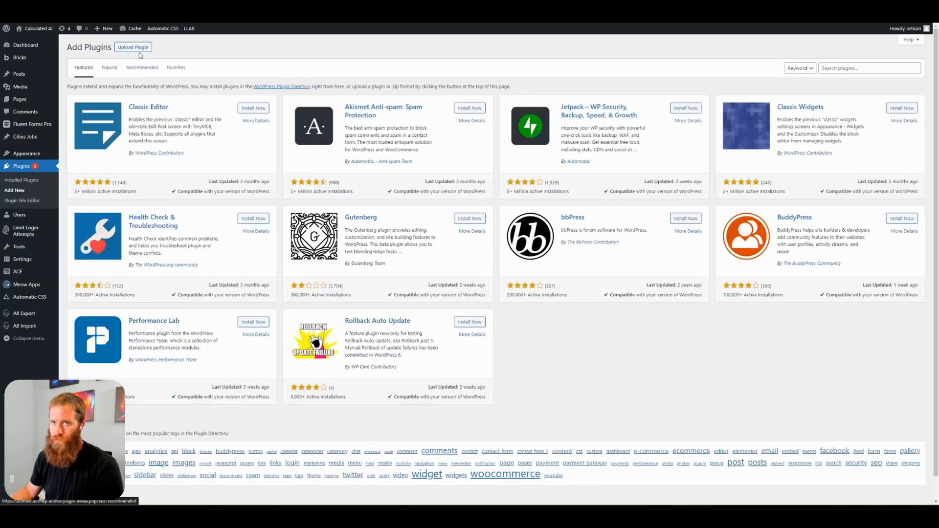
{"action": "left_click", "coordinate": [133, 47]}
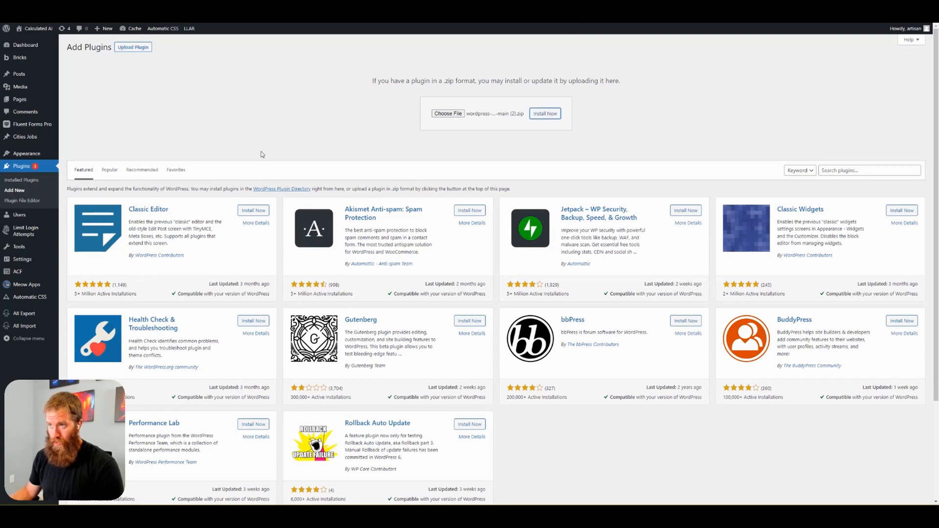
{"action": "left_click", "coordinate": [544, 113]}
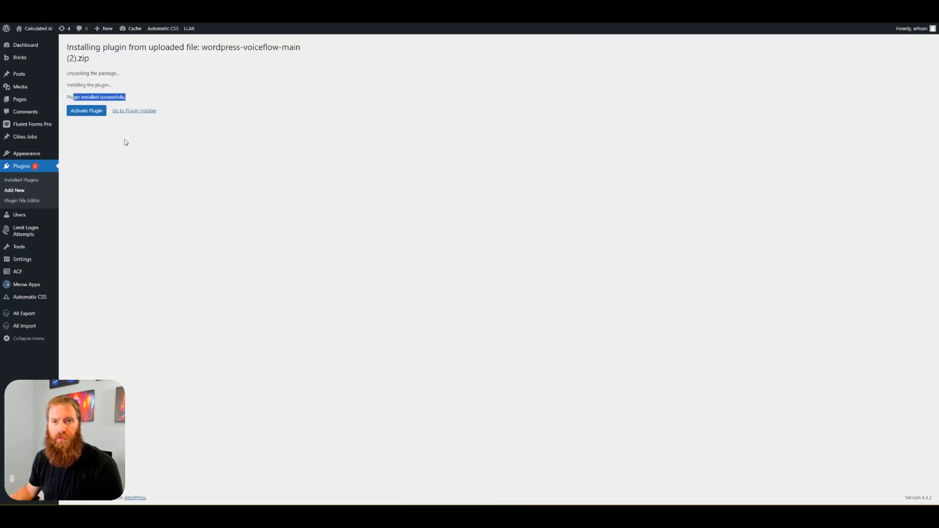
{"action": "left_click", "coordinate": [86, 111]}
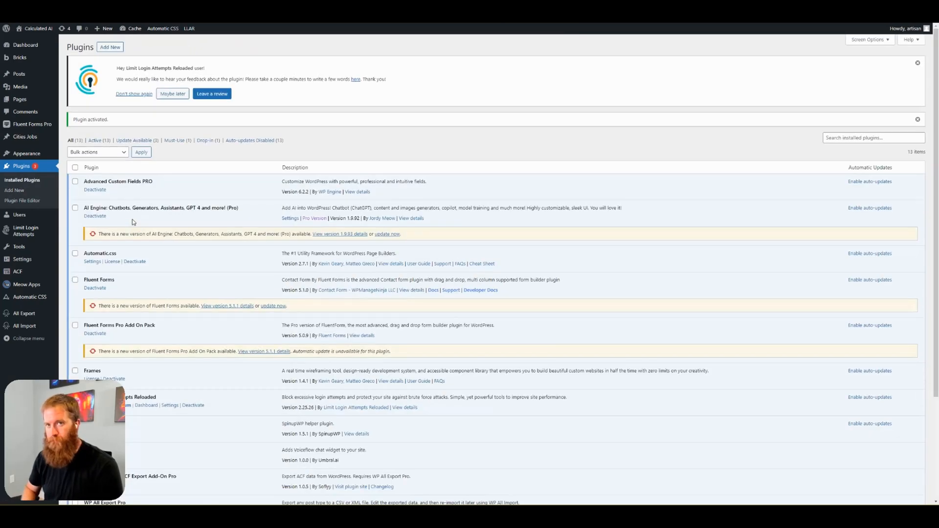
{"action": "scroll", "scroll_direction": "down", "scroll_amount": 3}
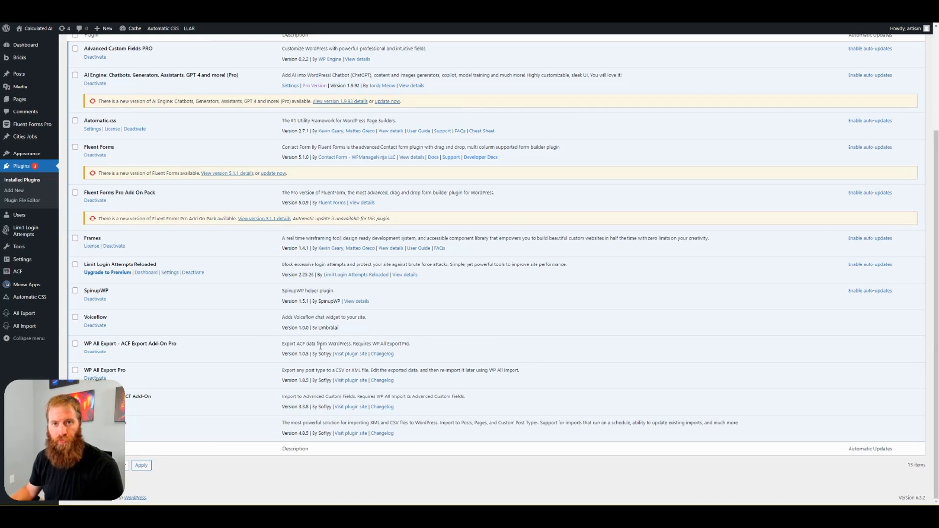
{"action": "mouse_move", "coordinate": [19, 86]}
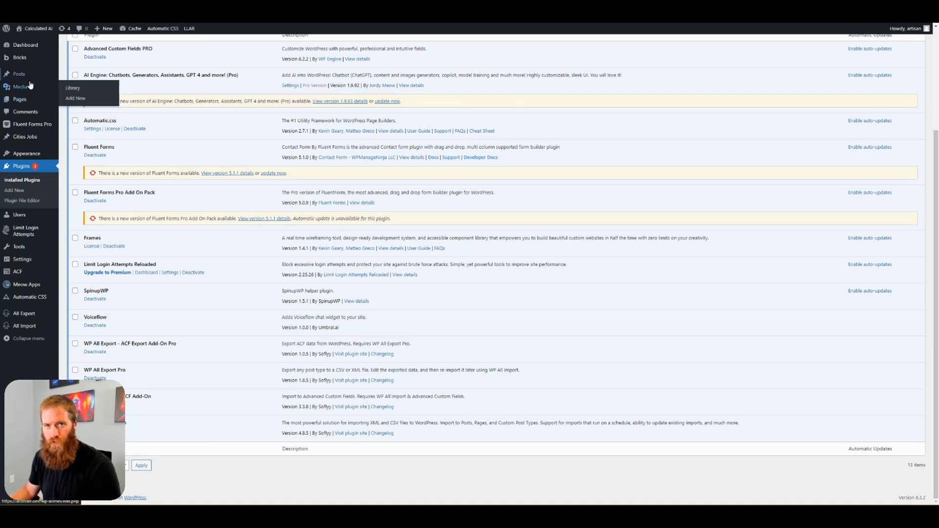
- Navigate from Posts to the Voiceflow settings page with its empty Project ID field
{"action": "left_click", "coordinate": [18, 73]}
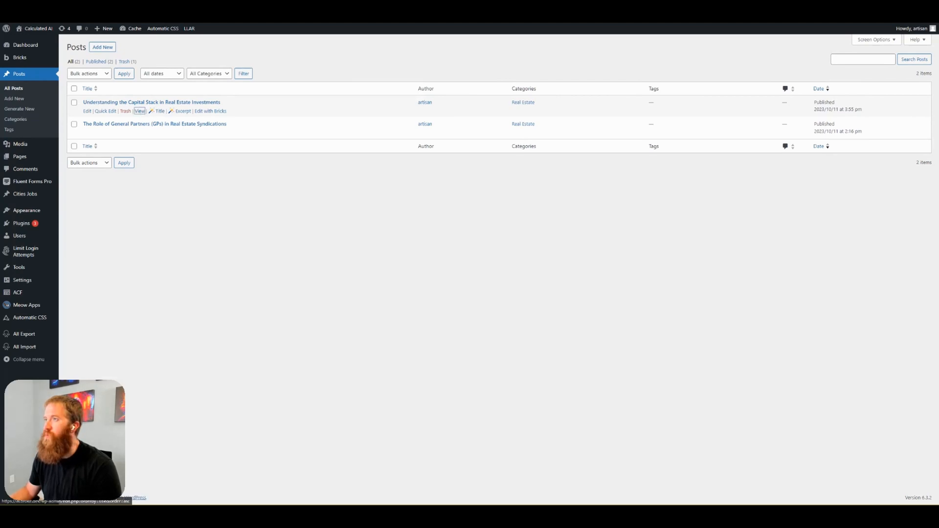
{"action": "left_click", "coordinate": [140, 110]}
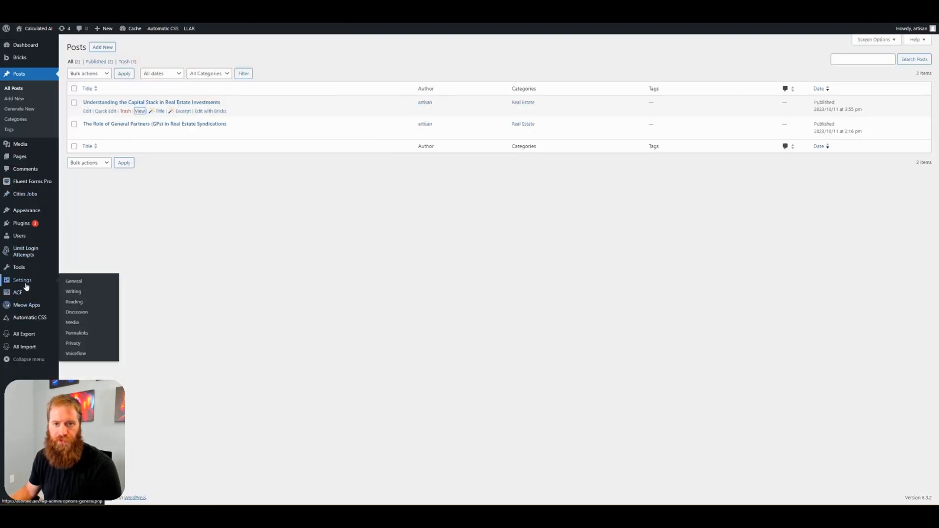
{"action": "mouse_move", "coordinate": [72, 343]}
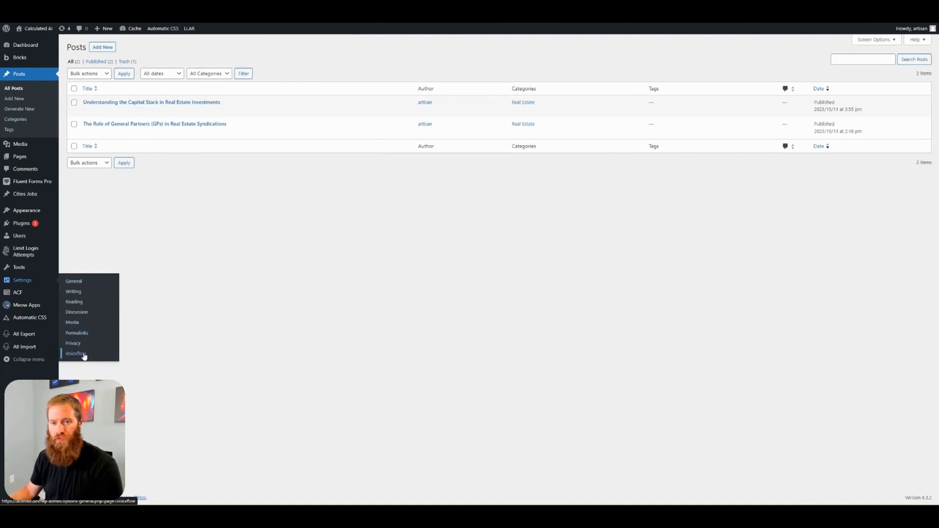
{"action": "left_click", "coordinate": [75, 353]}
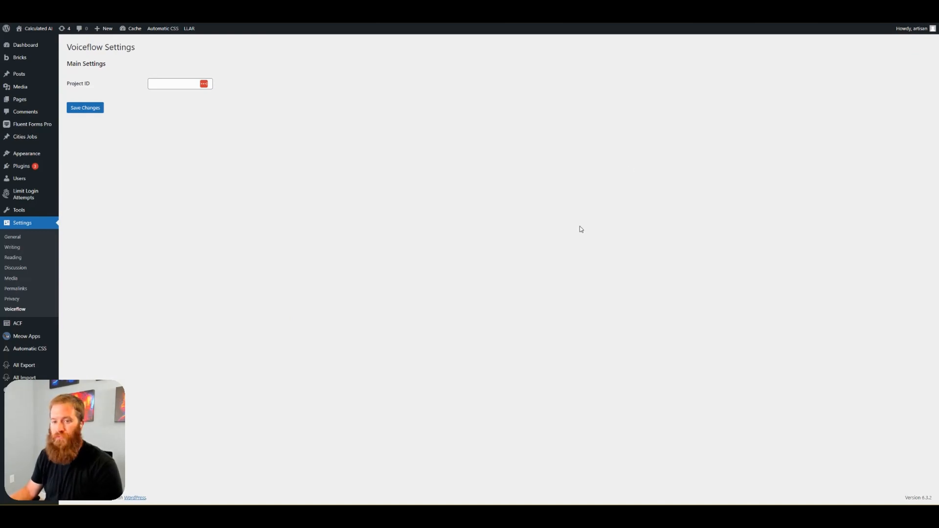
{"action": "mouse_move", "coordinate": [137, 120]}
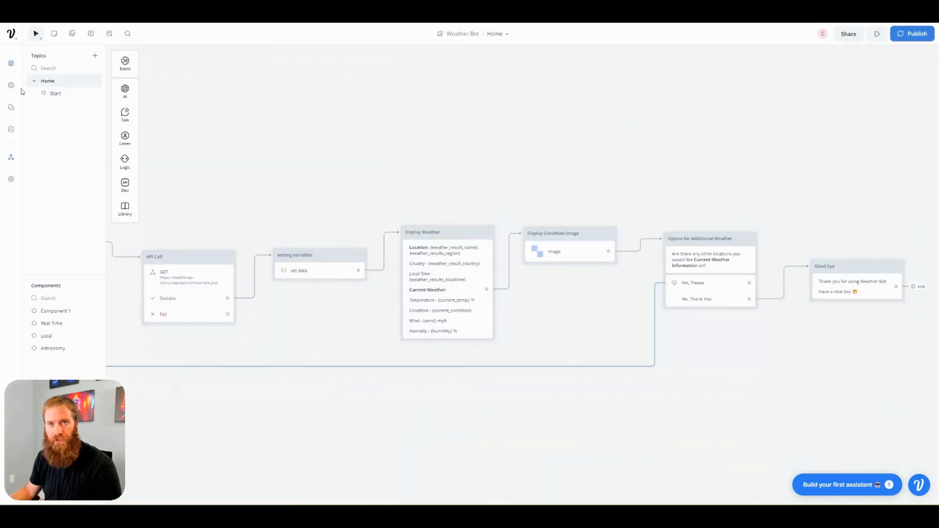
{"action": "mouse_move", "coordinate": [10, 129]}
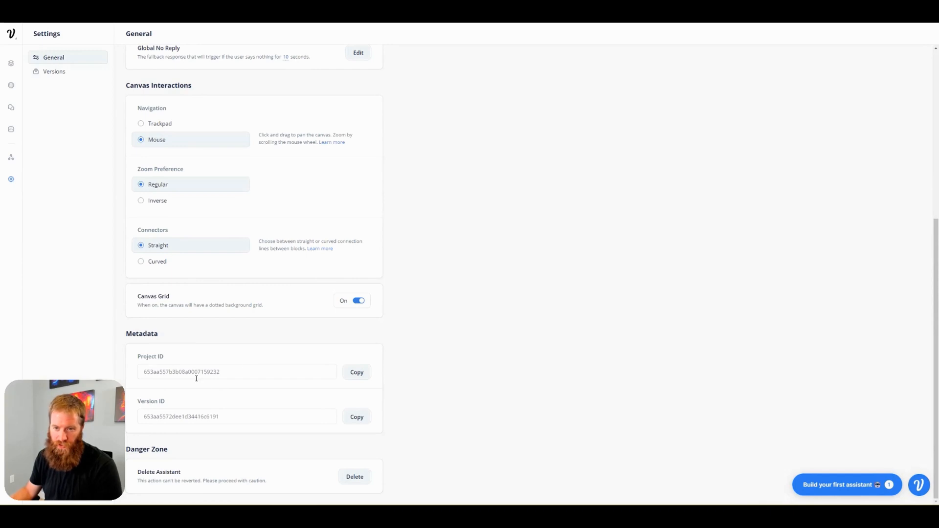
- Copy the Weather Bot assistant's Project ID from its Metadata settings
{"action": "left_click", "coordinate": [356, 372]}
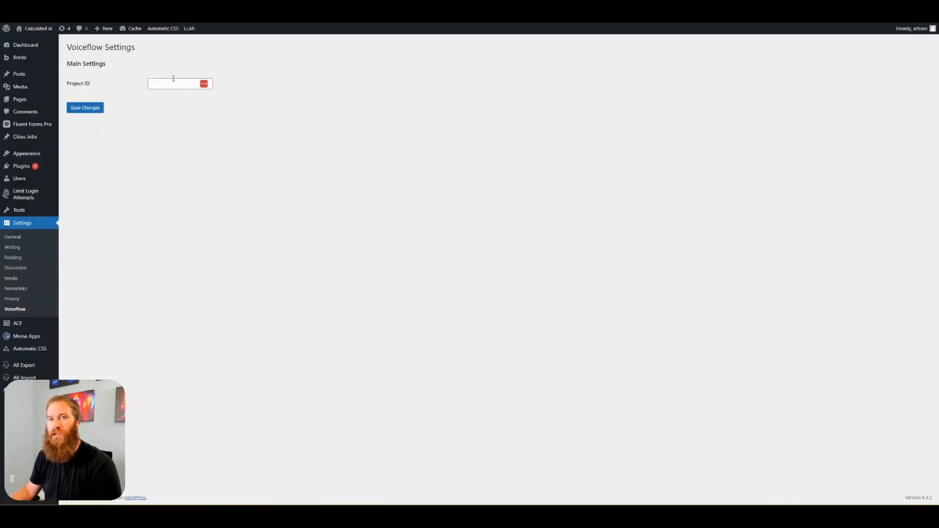
- Paste Project ID aa557b3b08a000715 into the Voiceflow settings and save changes
{"action": "type", "text": "aa557b3b08a000715"}
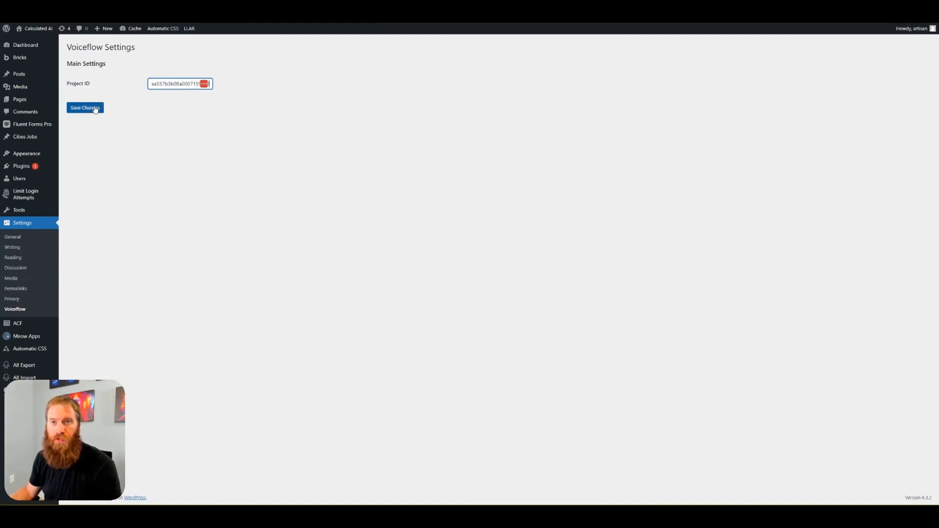
{"action": "left_click", "coordinate": [84, 107]}
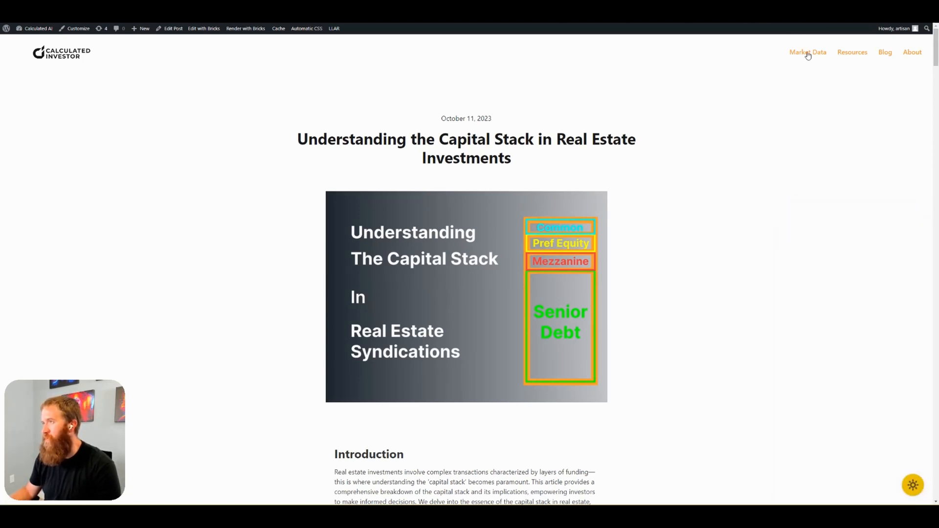
- Visit the Market Data and Resources pages and open the weather chat bubble
{"action": "left_click", "coordinate": [807, 52]}
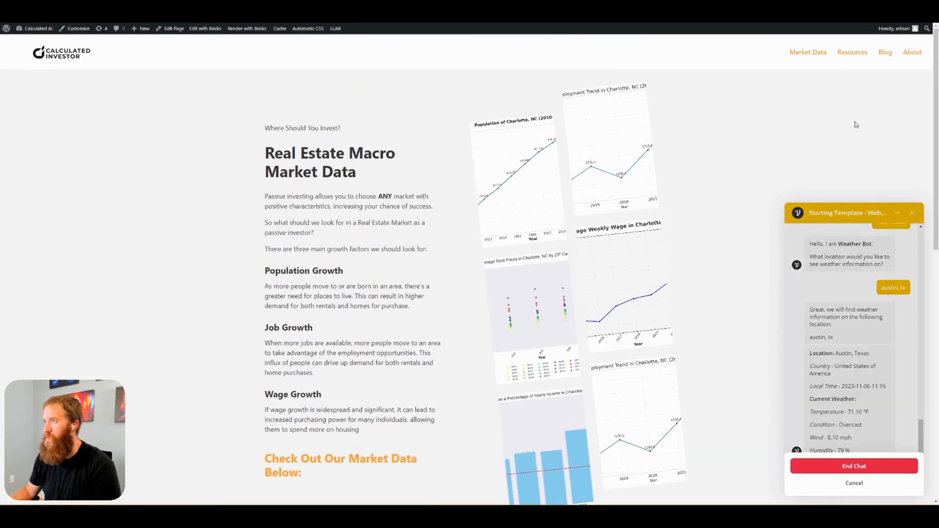
{"action": "left_click", "coordinate": [851, 52]}
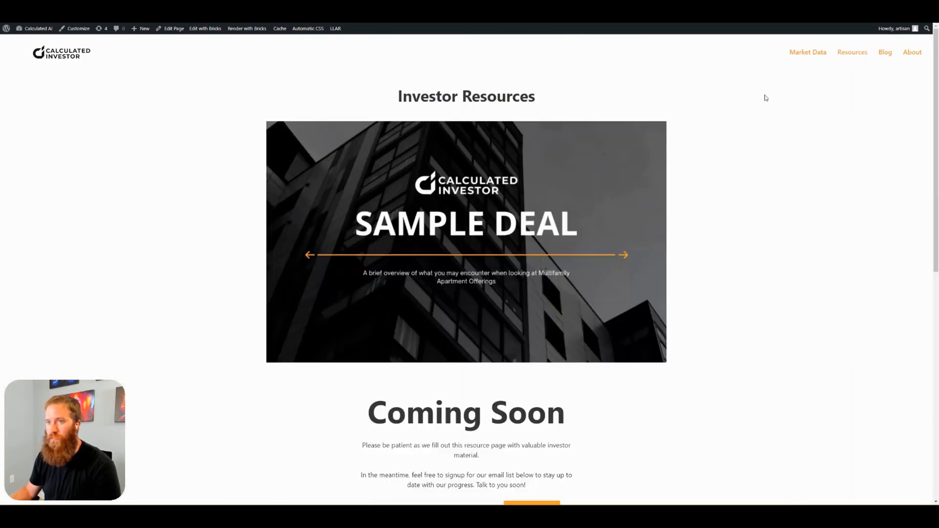
{"action": "scroll", "scroll_direction": "down", "scroll_amount": 3}
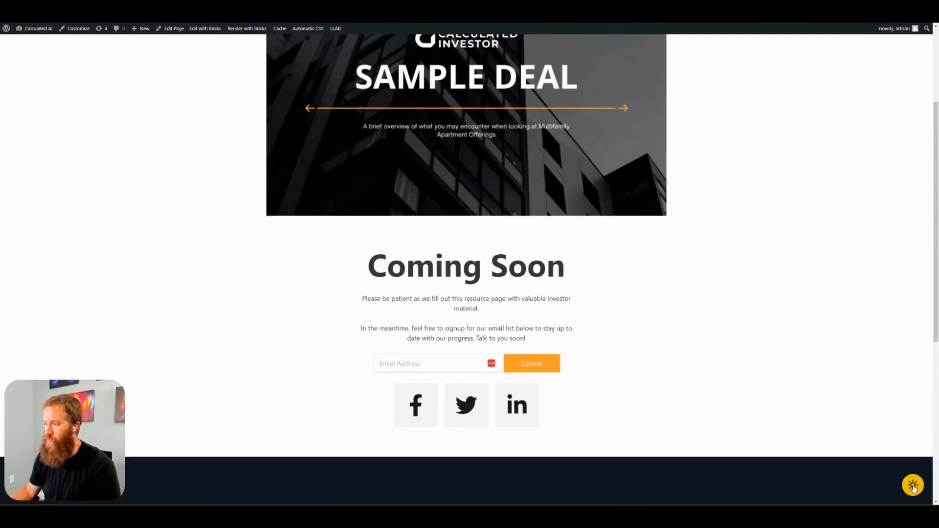
{"action": "left_click", "coordinate": [911, 485]}
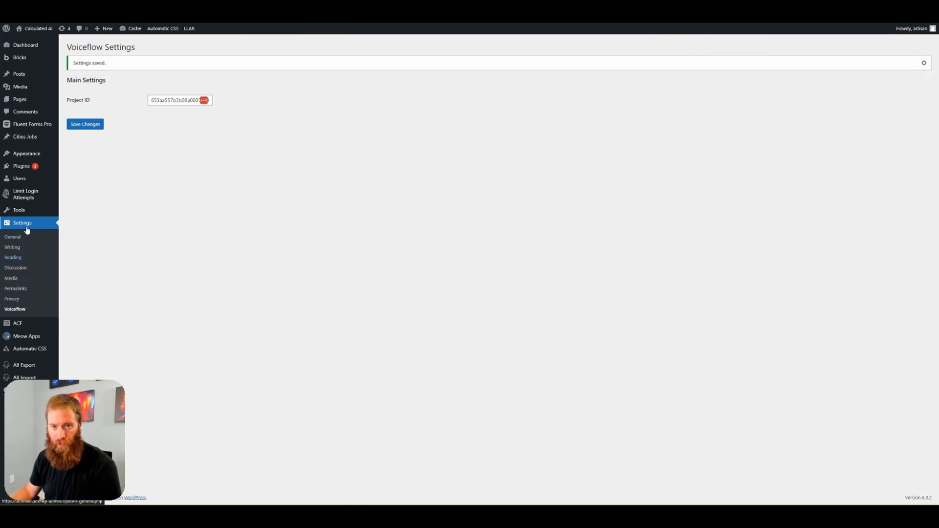
- Search 'wp' in Add New plugins, install WPCode and activate it
{"action": "left_click", "coordinate": [21, 166]}
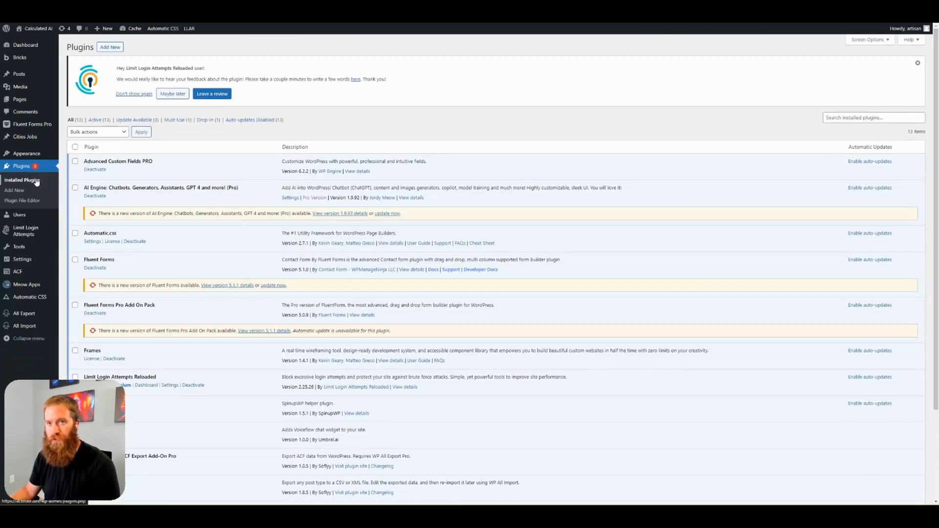
{"action": "left_click", "coordinate": [13, 189]}
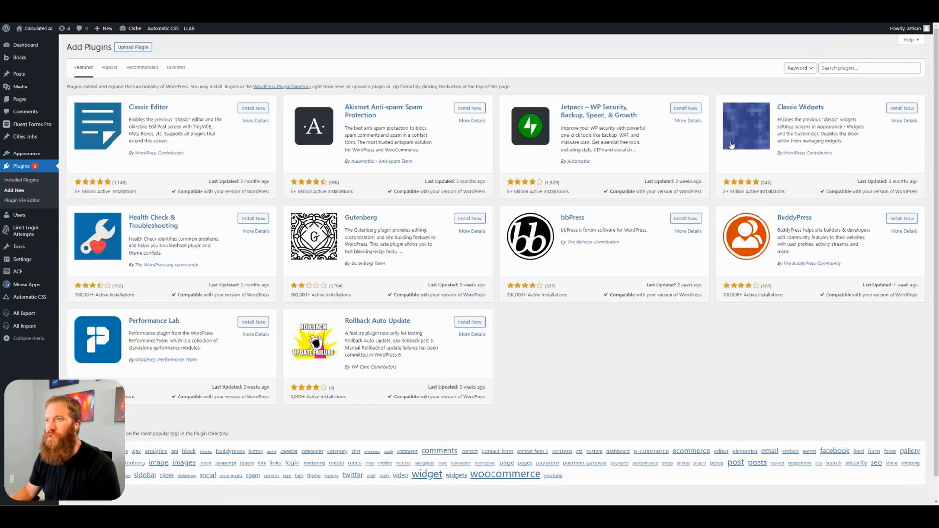
{"action": "type", "text": "wpcode"}
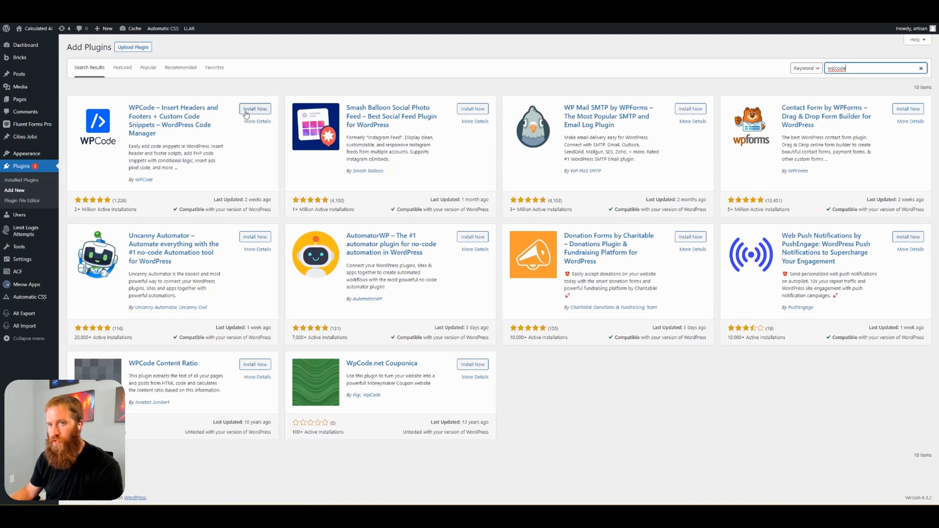
{"action": "left_click", "coordinate": [254, 108]}
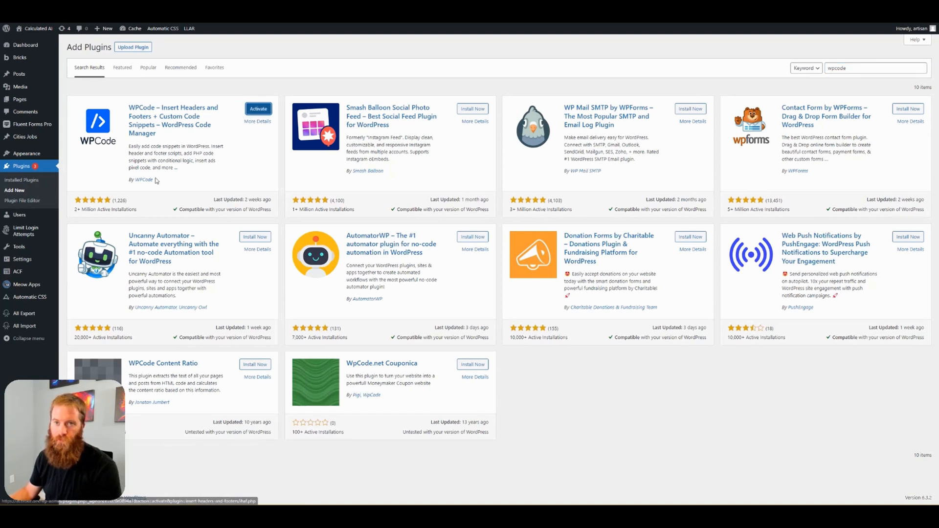
{"action": "left_click", "coordinate": [258, 109]}
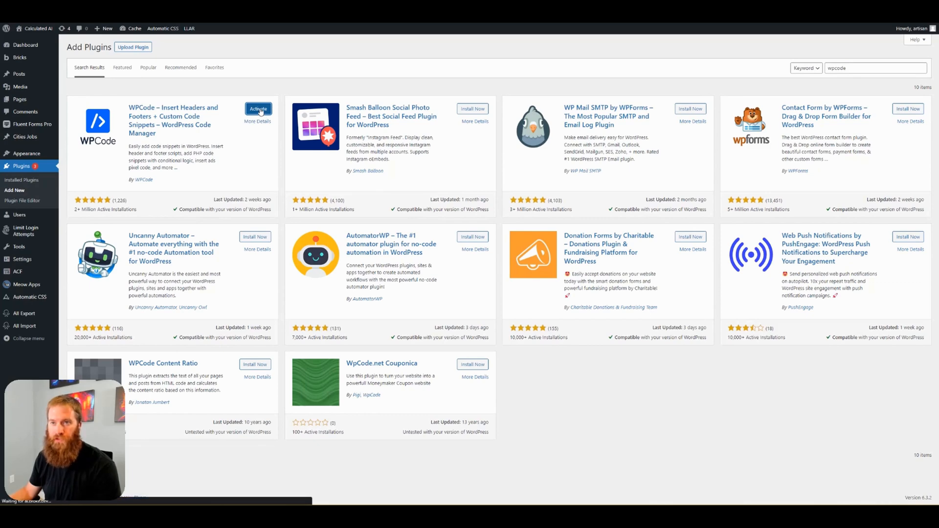
{"action": "left_click", "coordinate": [257, 111]}
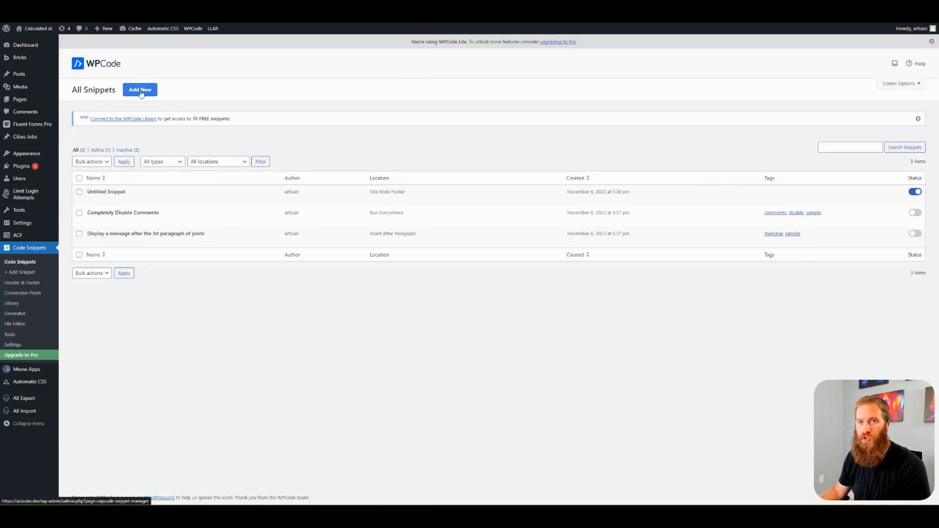
- Add a new WPCode snippet using the blank Add Your Custom Code option
{"action": "left_click", "coordinate": [140, 89]}
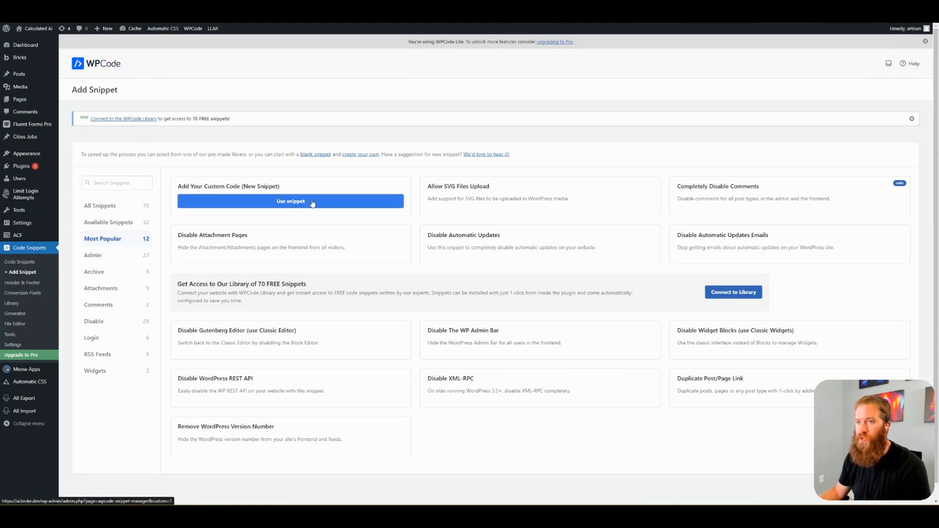
{"action": "left_click", "coordinate": [290, 200]}
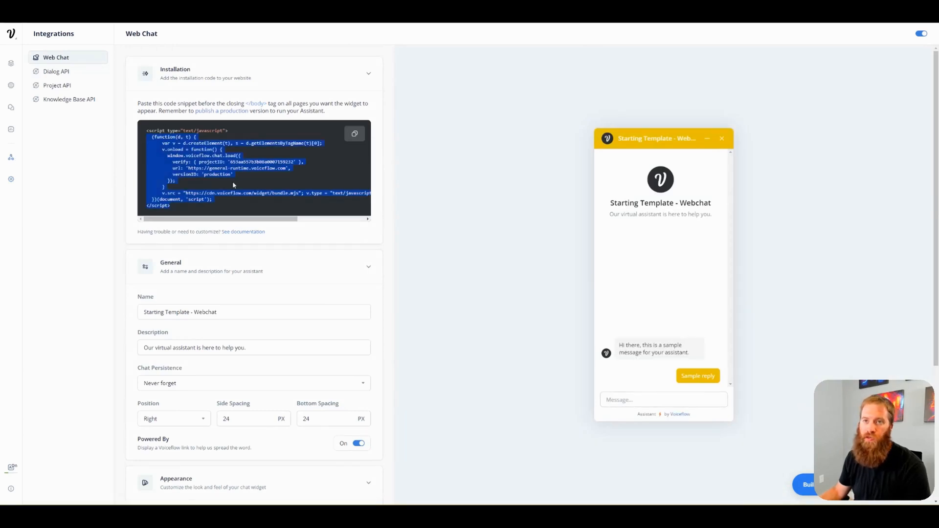
- Copy the Web Chat installation code block from Voiceflow Integrations
{"action": "left_click", "coordinate": [354, 133]}
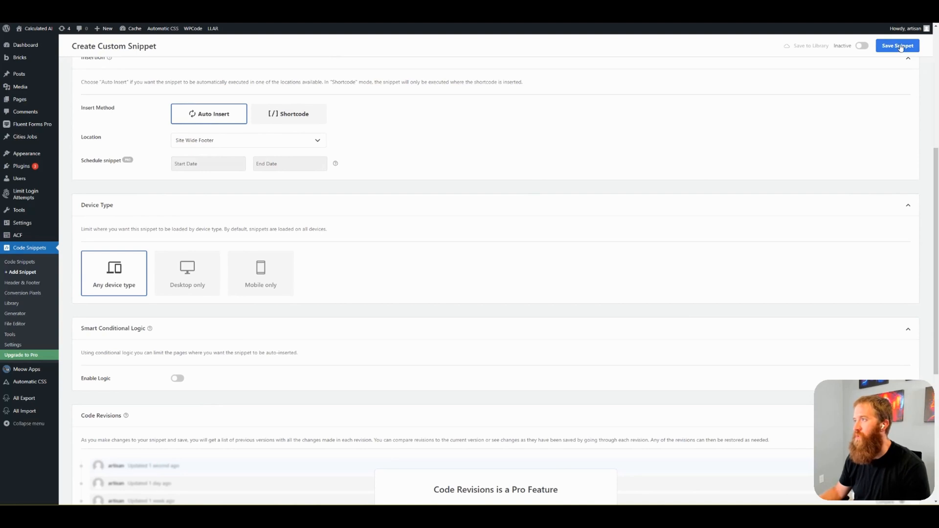
- Save the Voiceflow embed snippet, toggle it Active and update it
{"action": "left_click", "coordinate": [897, 46]}
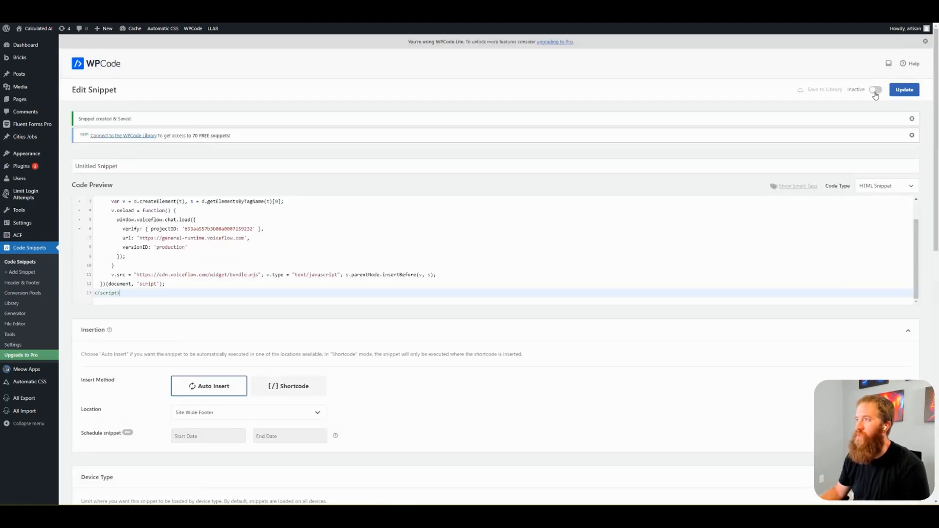
{"action": "left_click", "coordinate": [873, 89]}
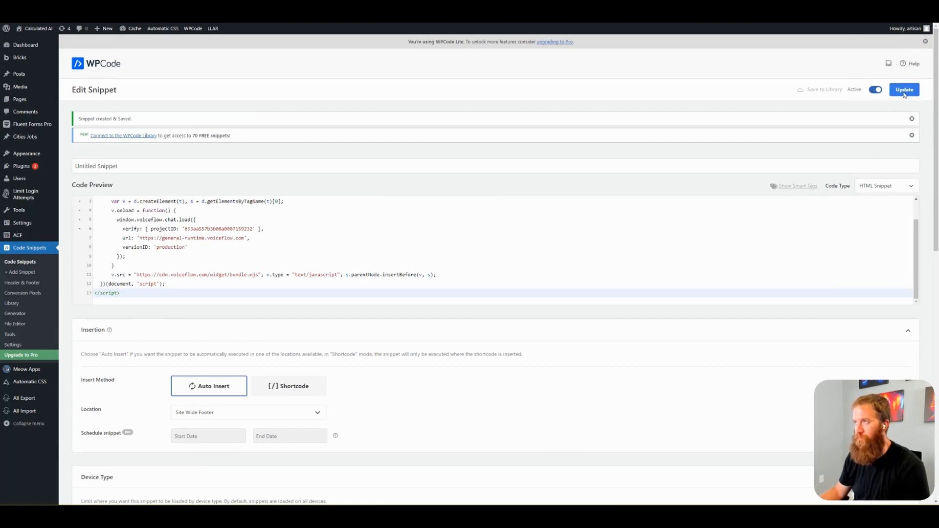
{"action": "left_click", "coordinate": [904, 89]}
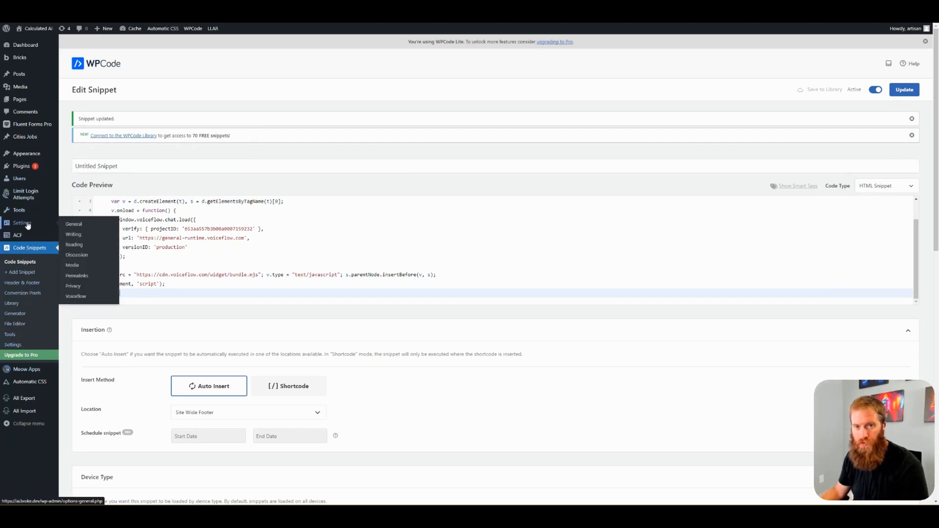
{"action": "mouse_move", "coordinate": [20, 178]}
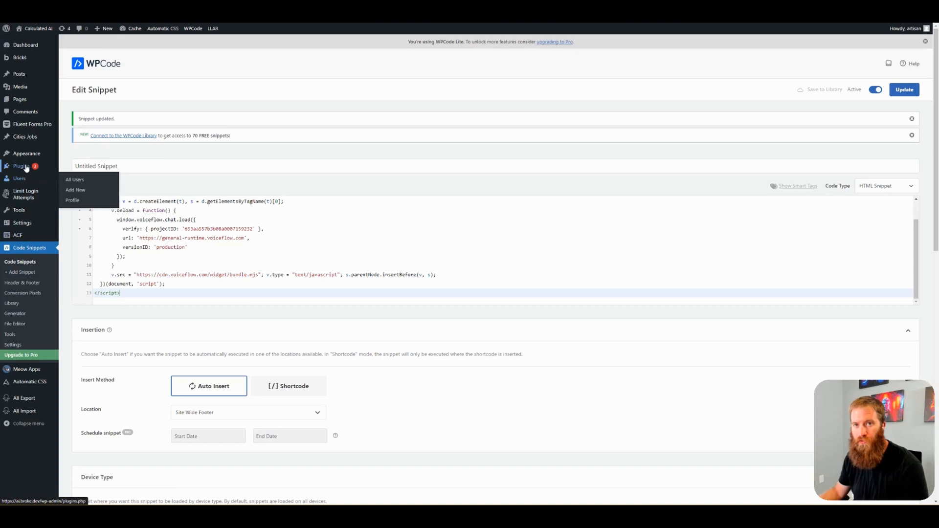
- Deactivate the Voiceflow plugin from Installed Plugins, then go to WPCode's Code Snippets list
{"action": "left_click", "coordinate": [20, 166]}
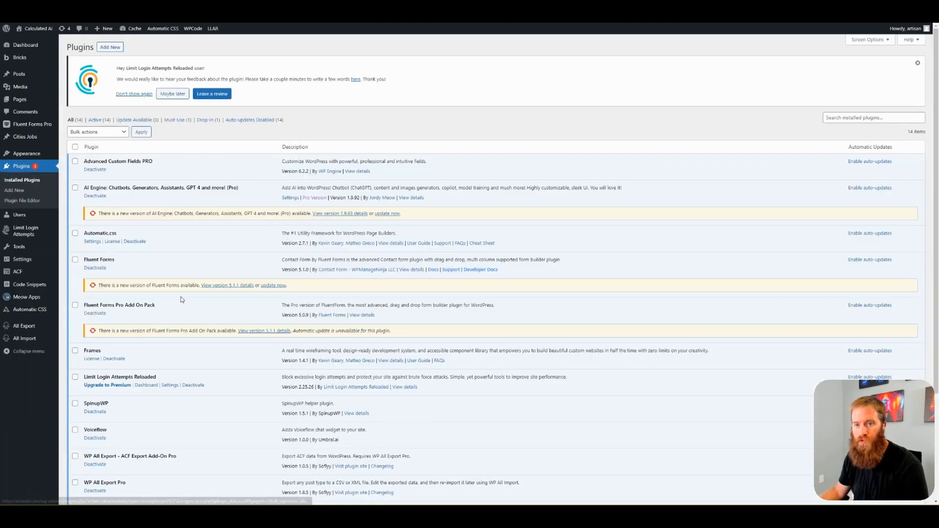
{"action": "scroll", "scroll_direction": "down", "scroll_amount": 3}
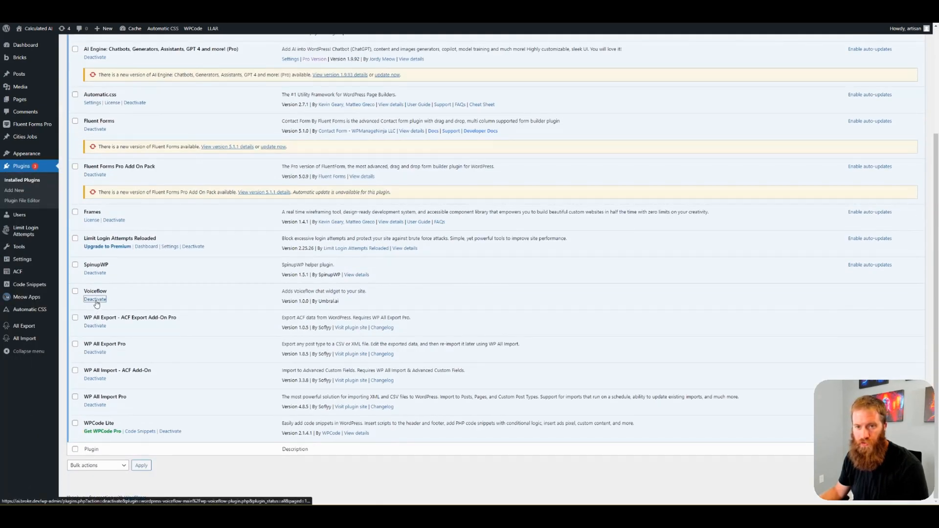
{"action": "left_click", "coordinate": [95, 300]}
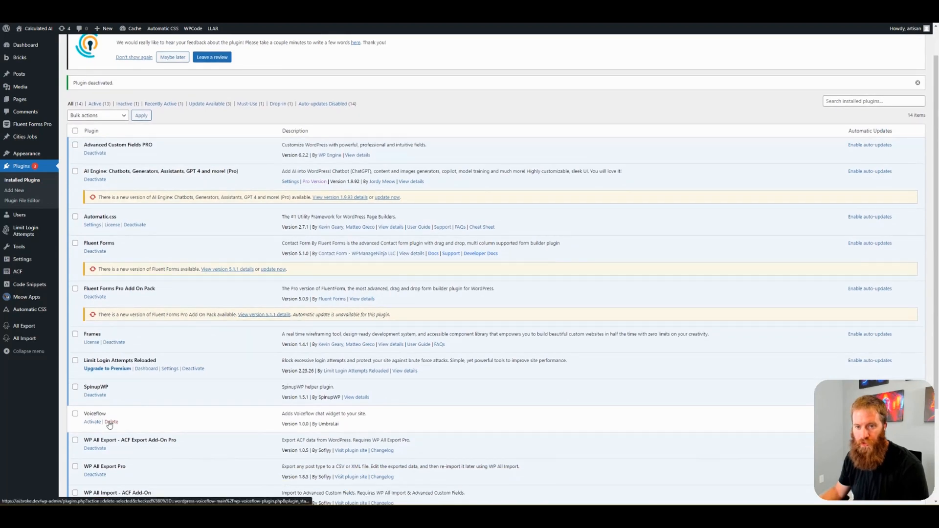
{"action": "left_click", "coordinate": [111, 422]}
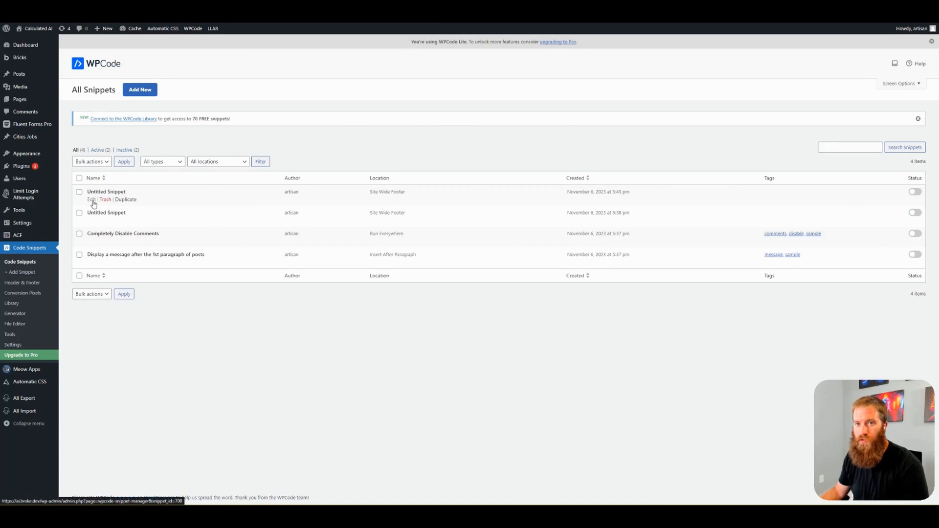
- Rename the untitled footer snippet to 'Voiceflow Embed', update it, and view the live Investor Resources page
{"action": "left_click", "coordinate": [91, 200]}
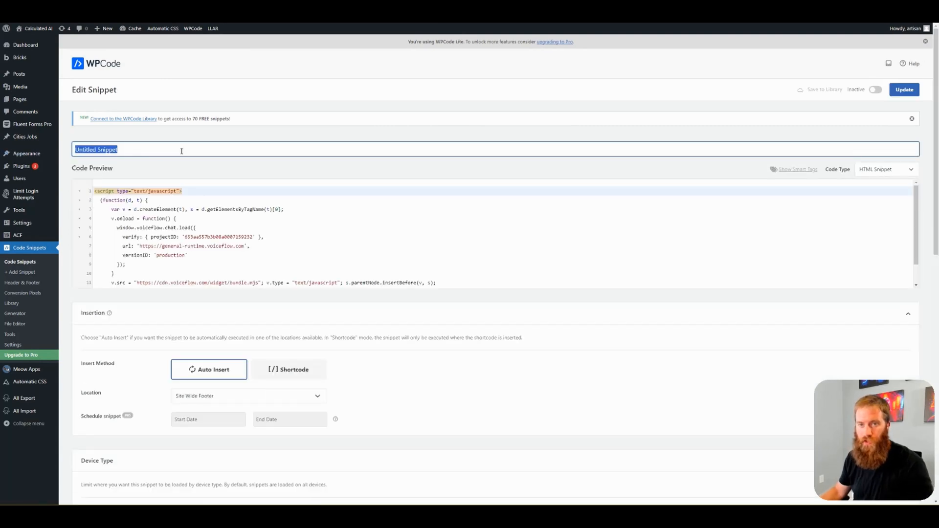
{"action": "type", "text": "Voiceflow"}
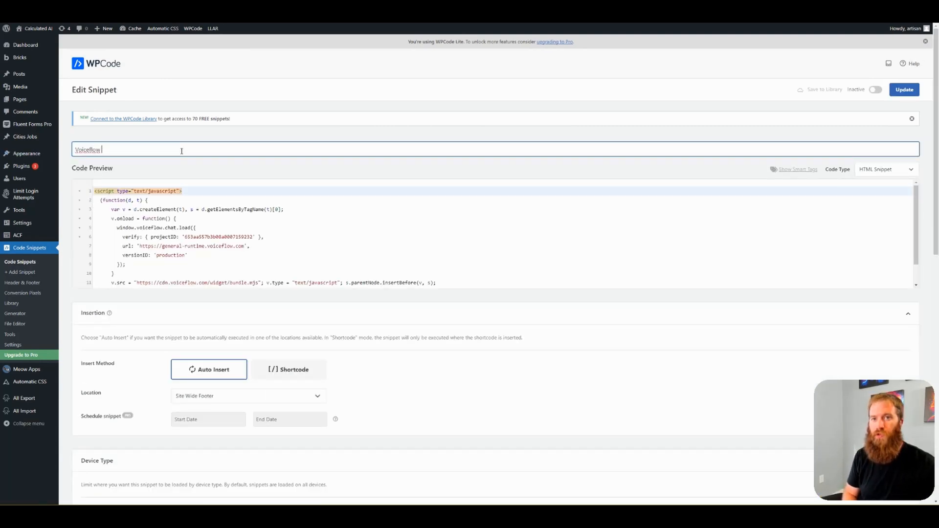
{"action": "type", "text": "Embed"}
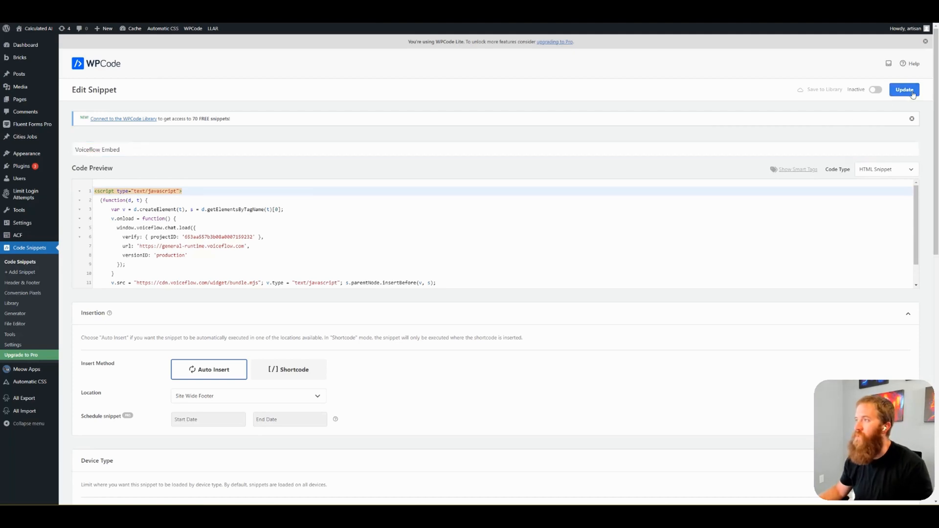
{"action": "left_click", "coordinate": [904, 89]}
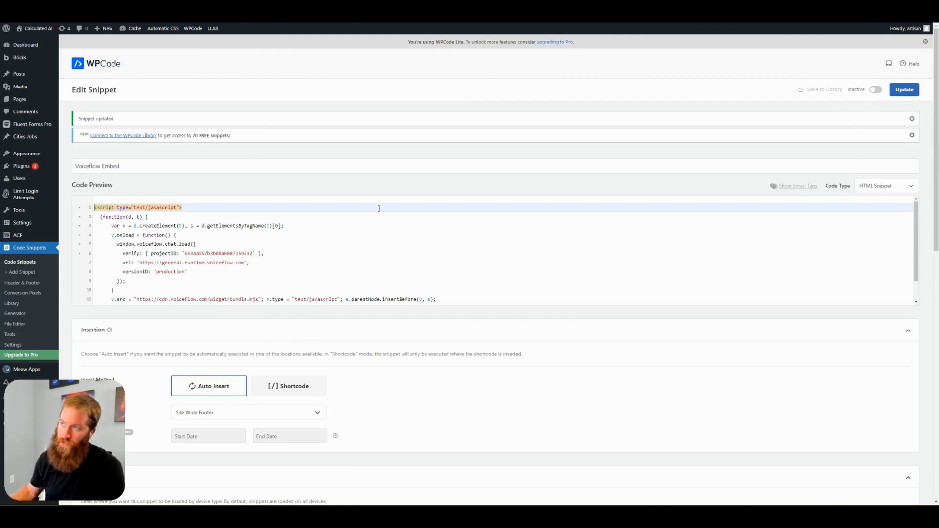
{"action": "left_click", "coordinate": [874, 89]}
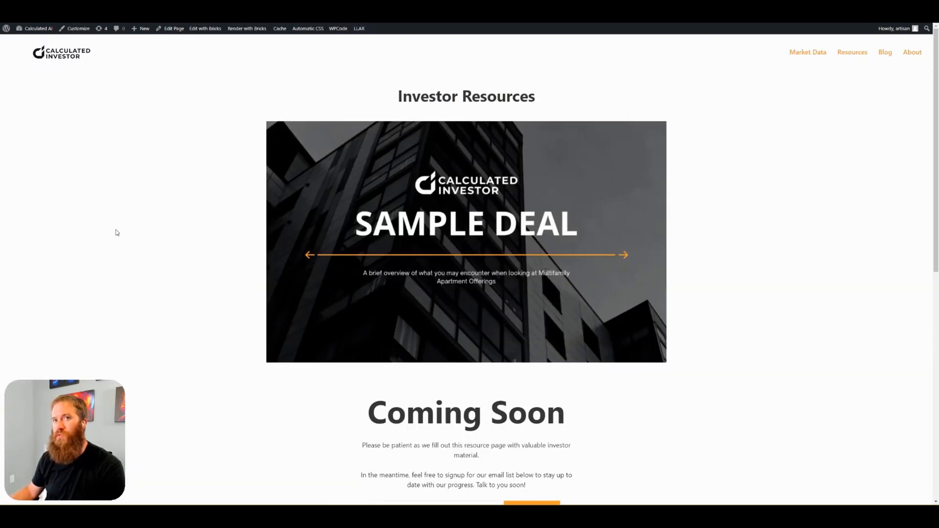
- Launch the weather chatbot from the bottom-right bubble, showing its Austin, Texas conversation
{"action": "left_click", "coordinate": [912, 485]}
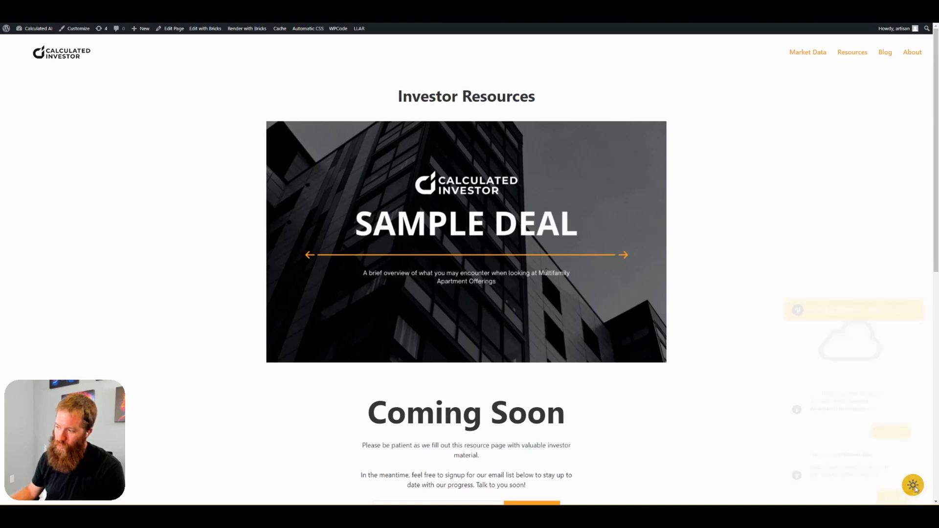
{"action": "left_click", "coordinate": [913, 485]}
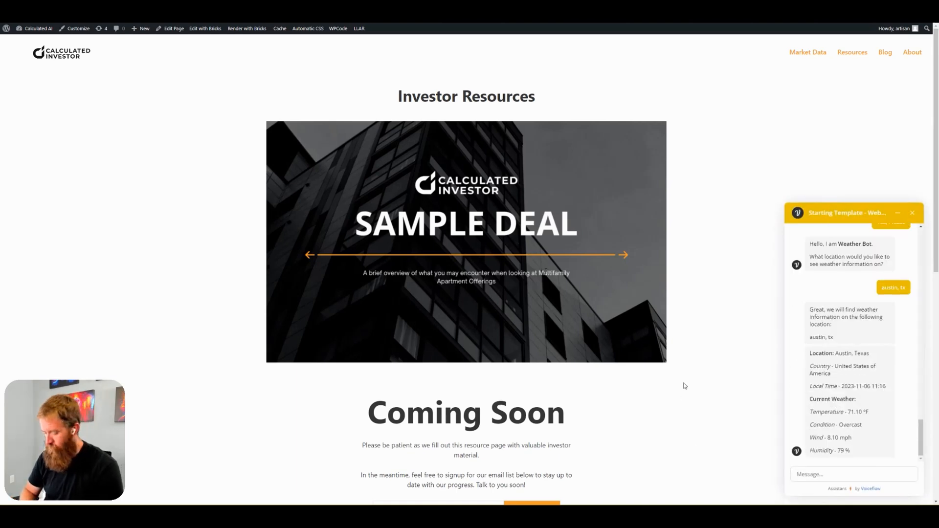